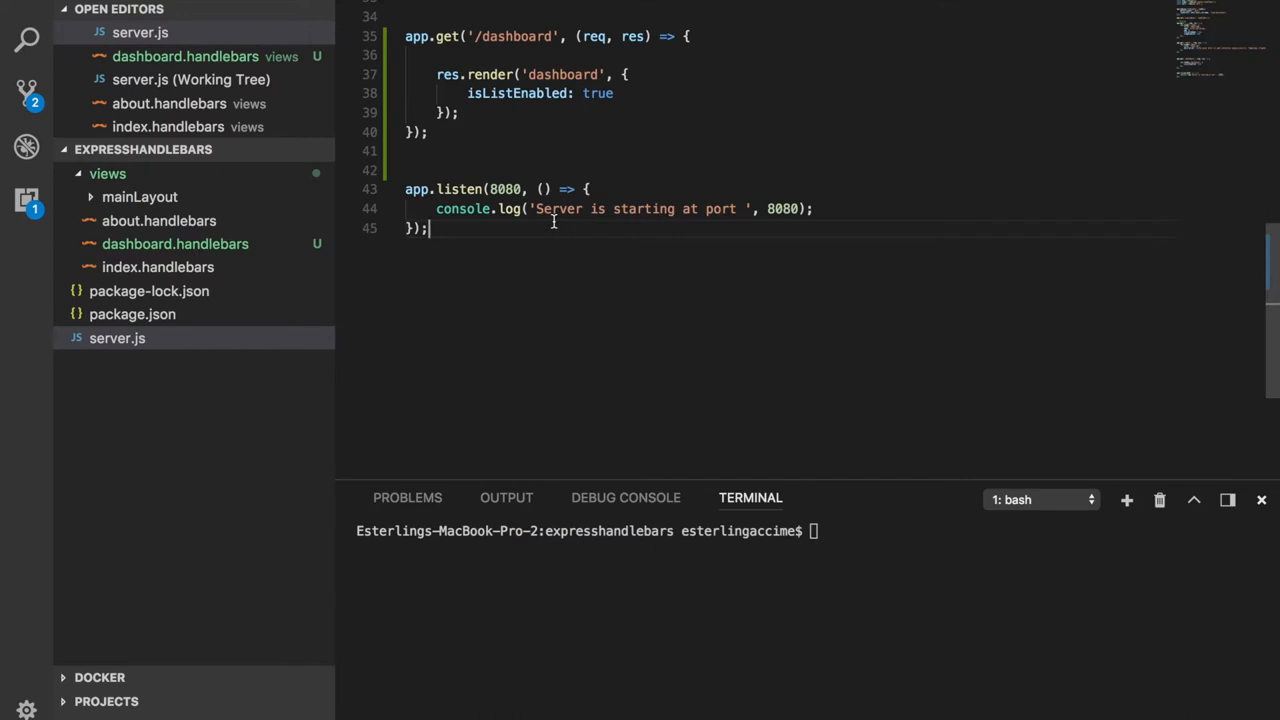
mouse_move(543, 253)
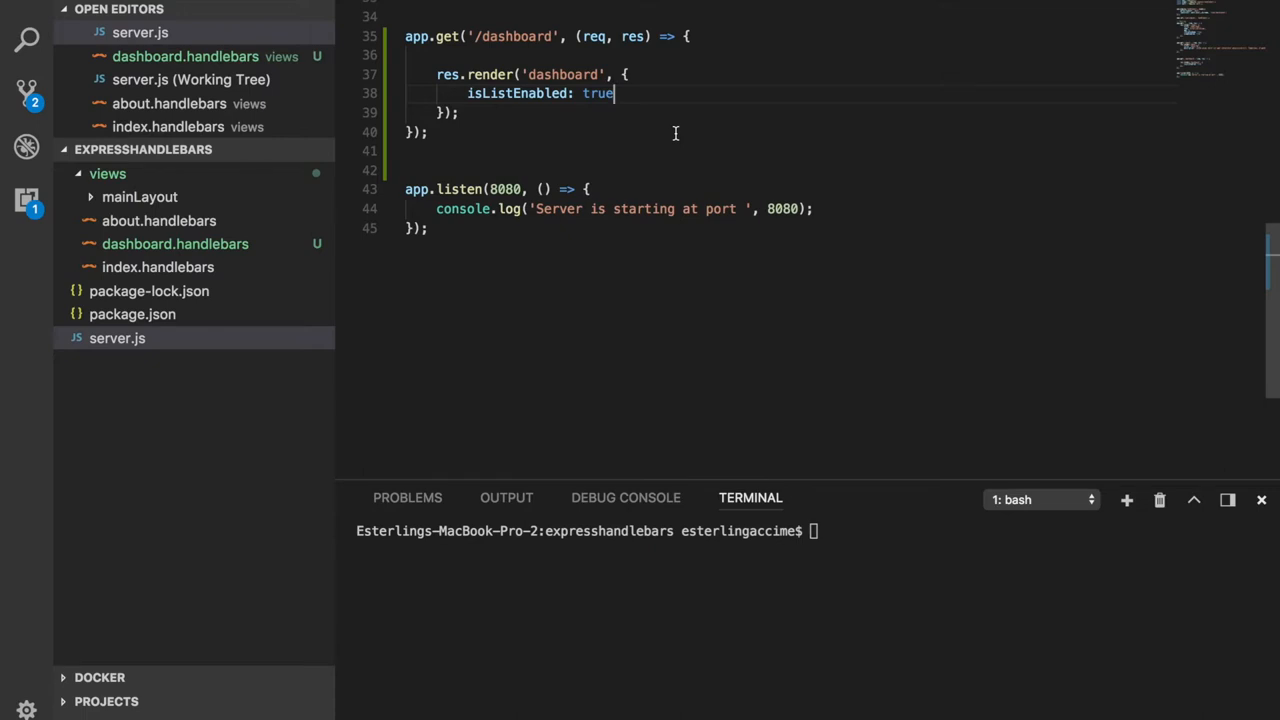
Add author: { firstName: 'Peter', lastName: 'James' } after isListEnabled in server.js and save.
text(,)
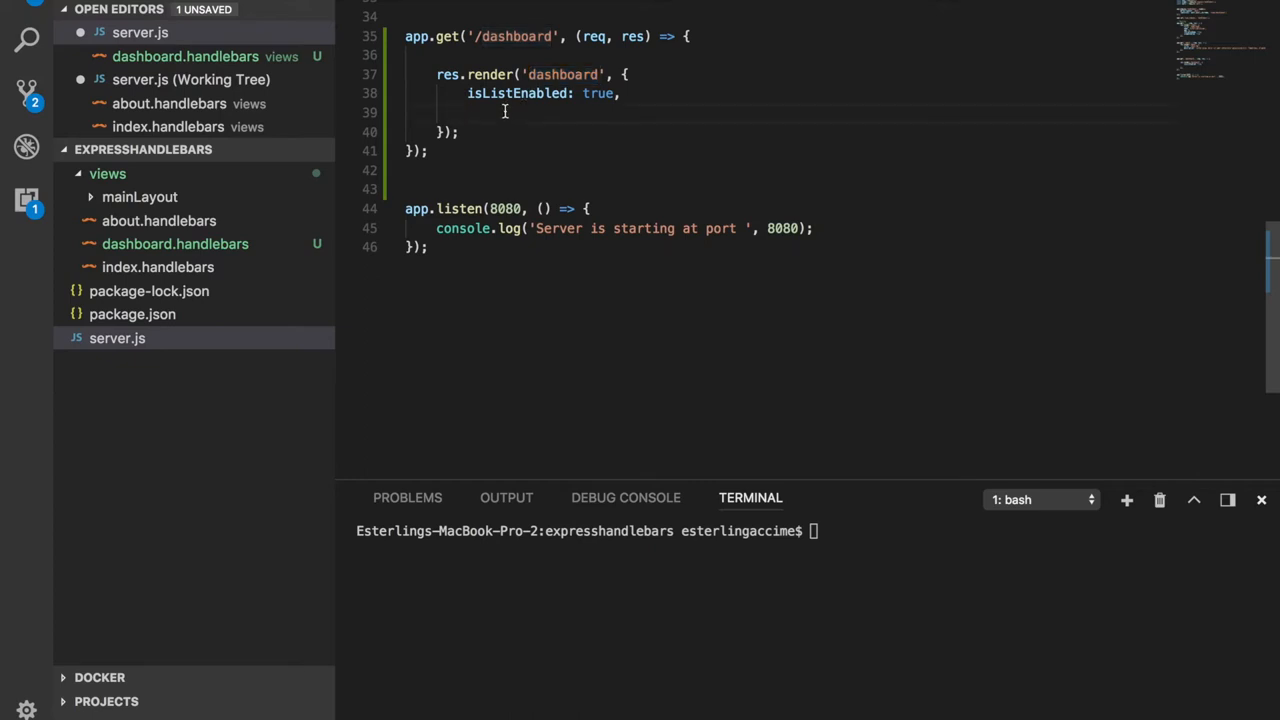
text(author: {)
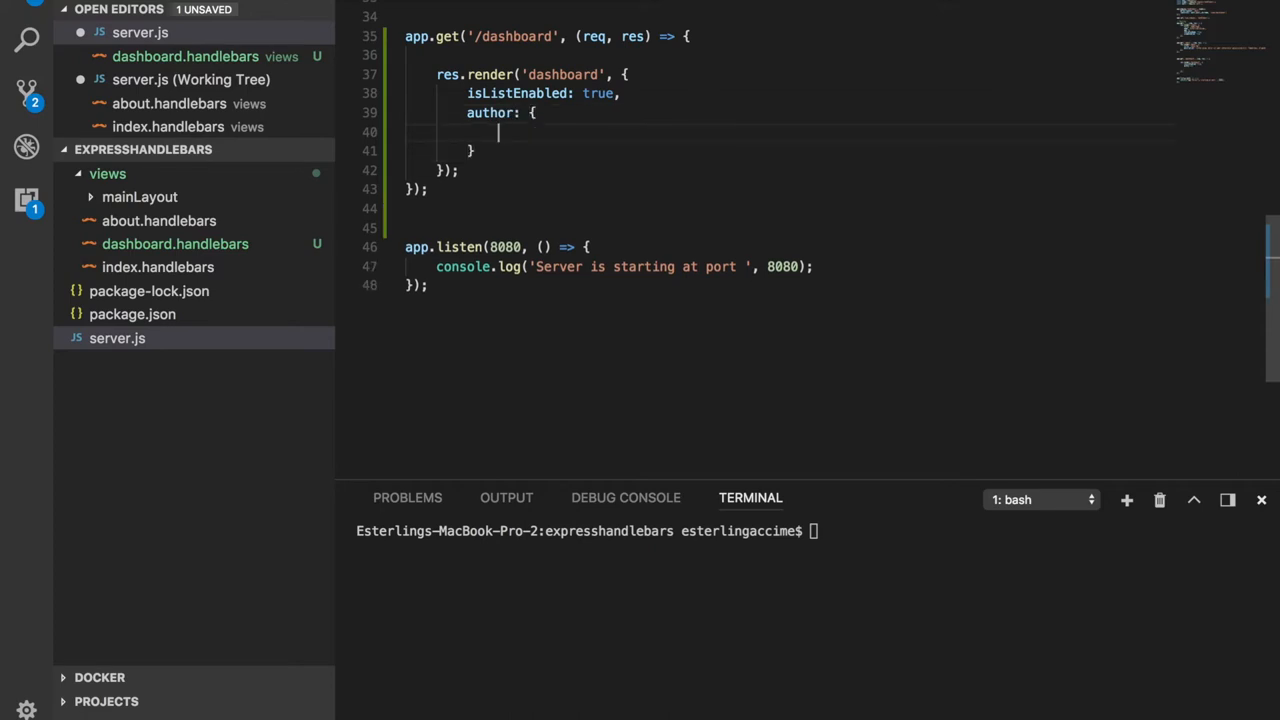
text(first)
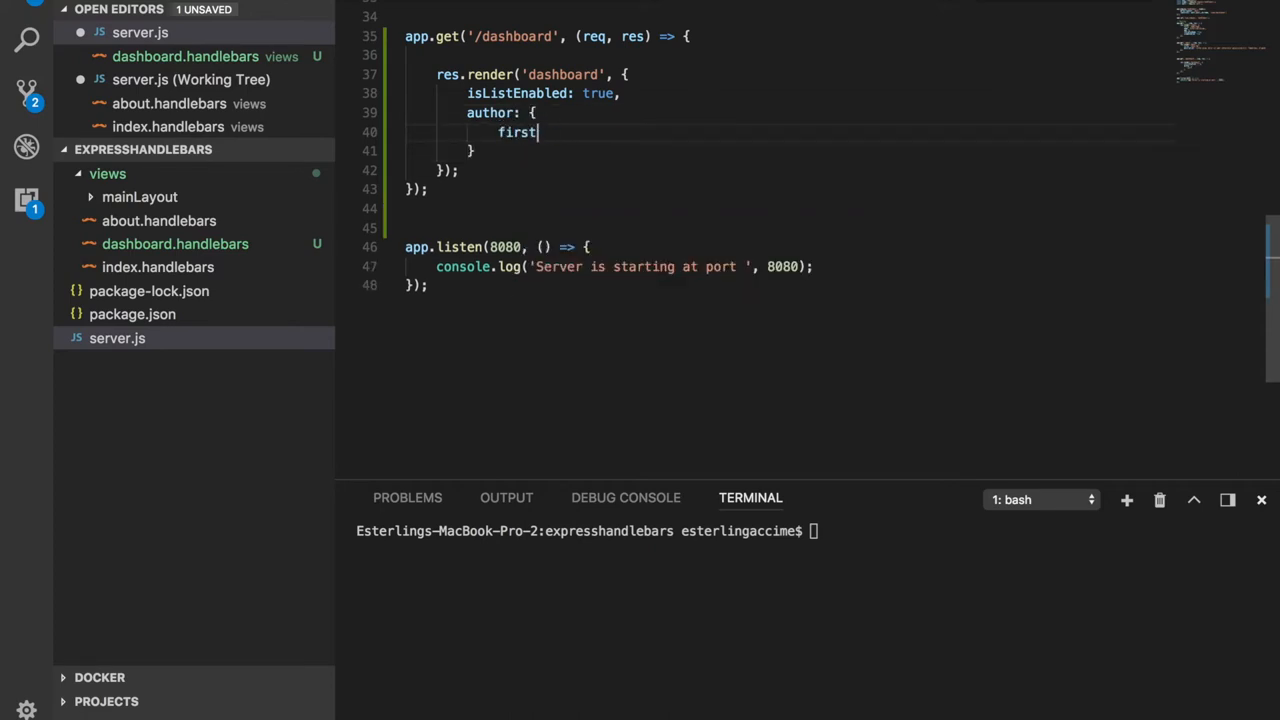
text(Name)
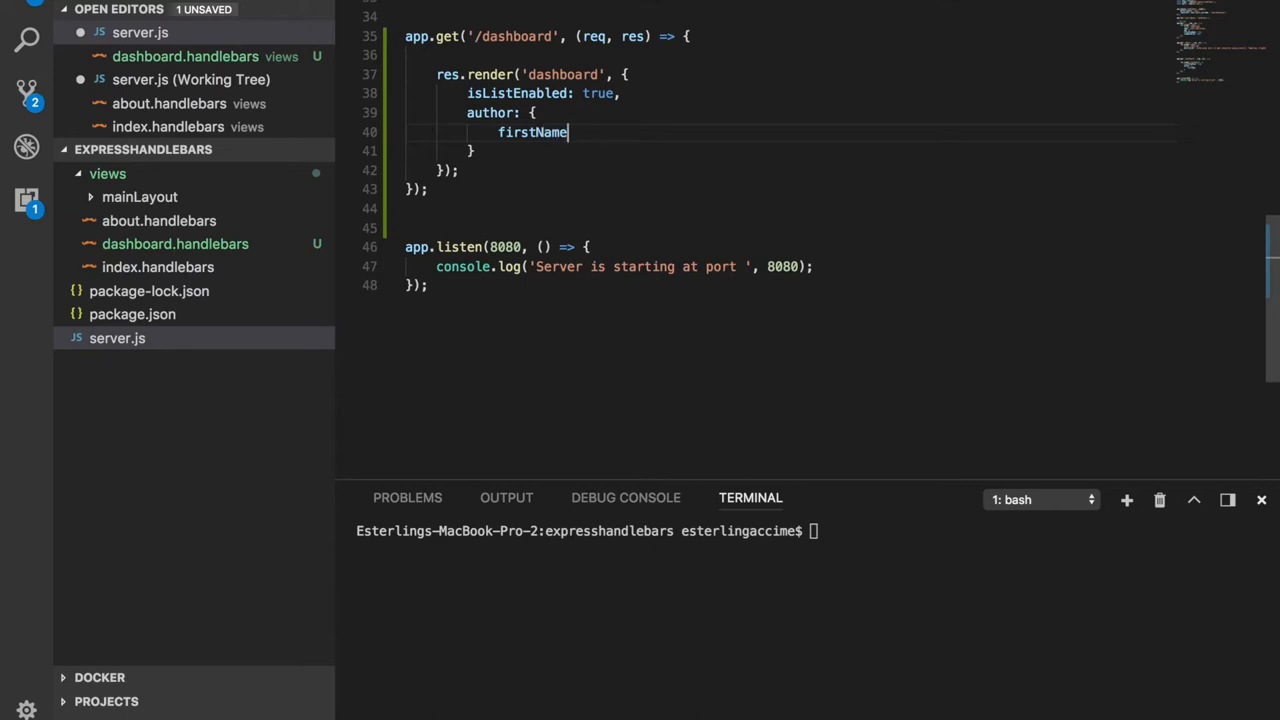
text(: 'Peter',)
text(last)
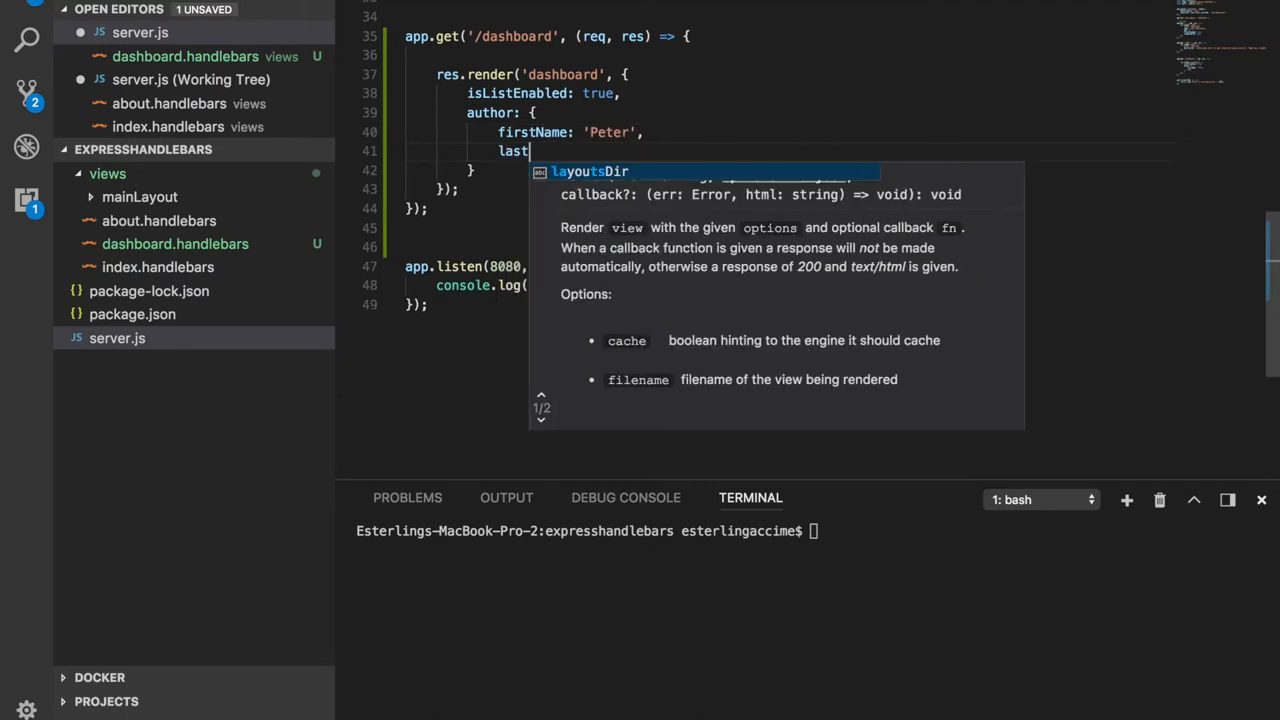
text(Name: 'James')
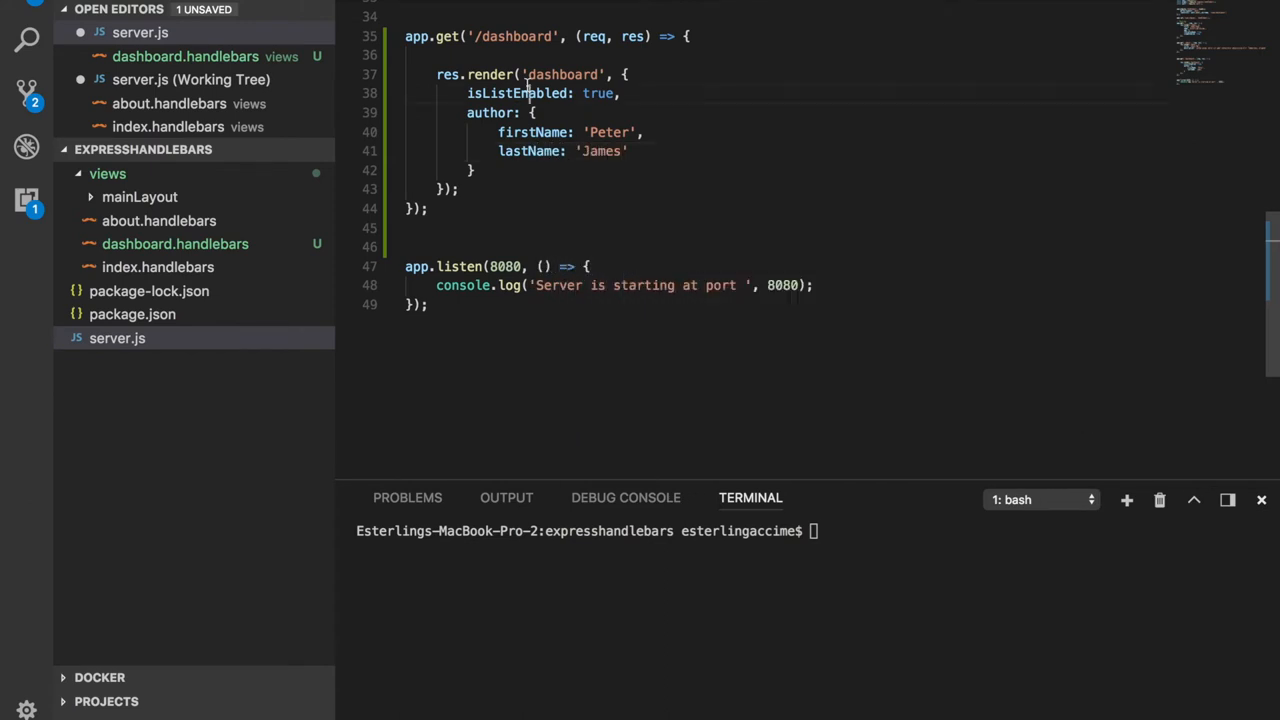
drag(467, 112, 478, 170)
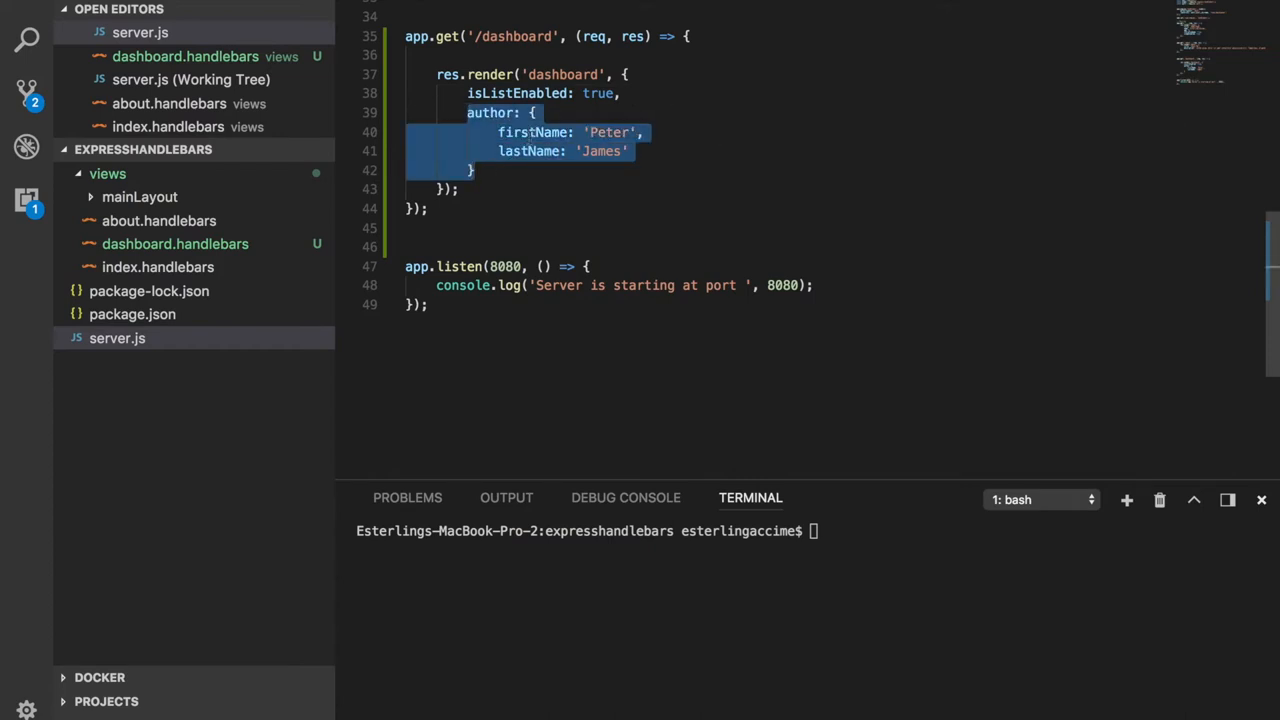
click(532, 75)
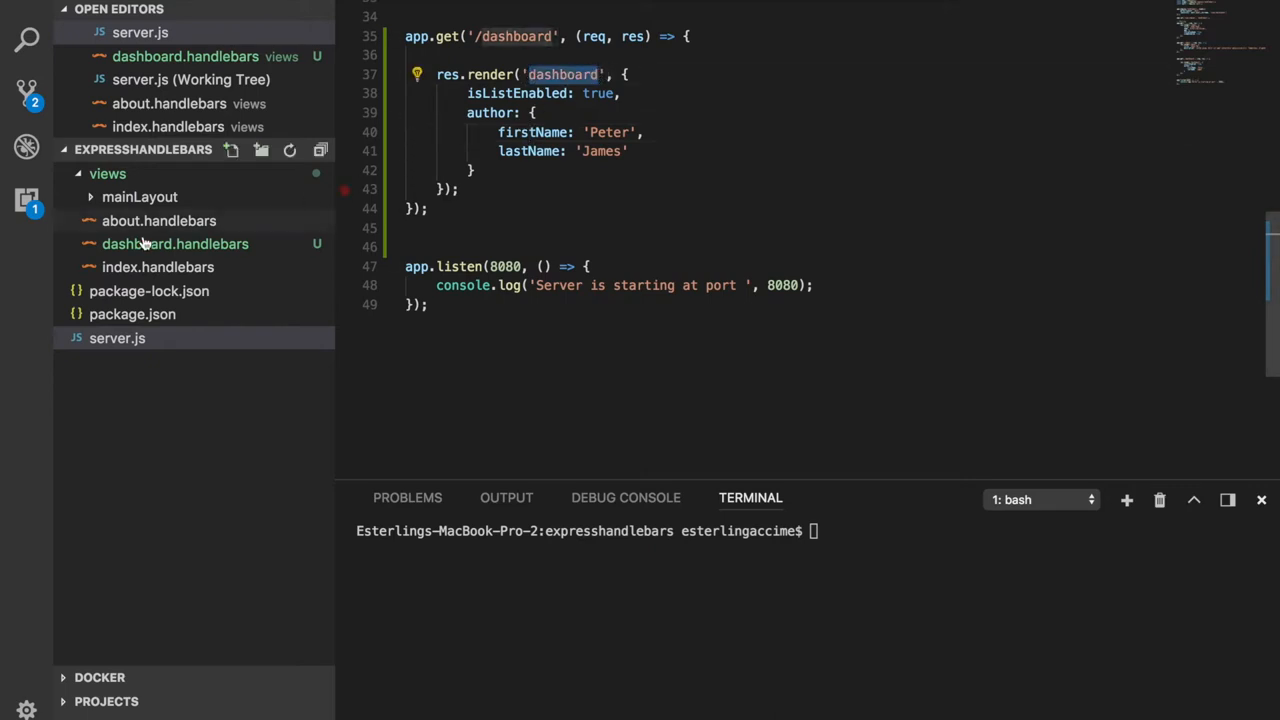
In dashboard.handlebars, insert a {{#with author}}…{{/with}} block below the existing content.
click(175, 243)
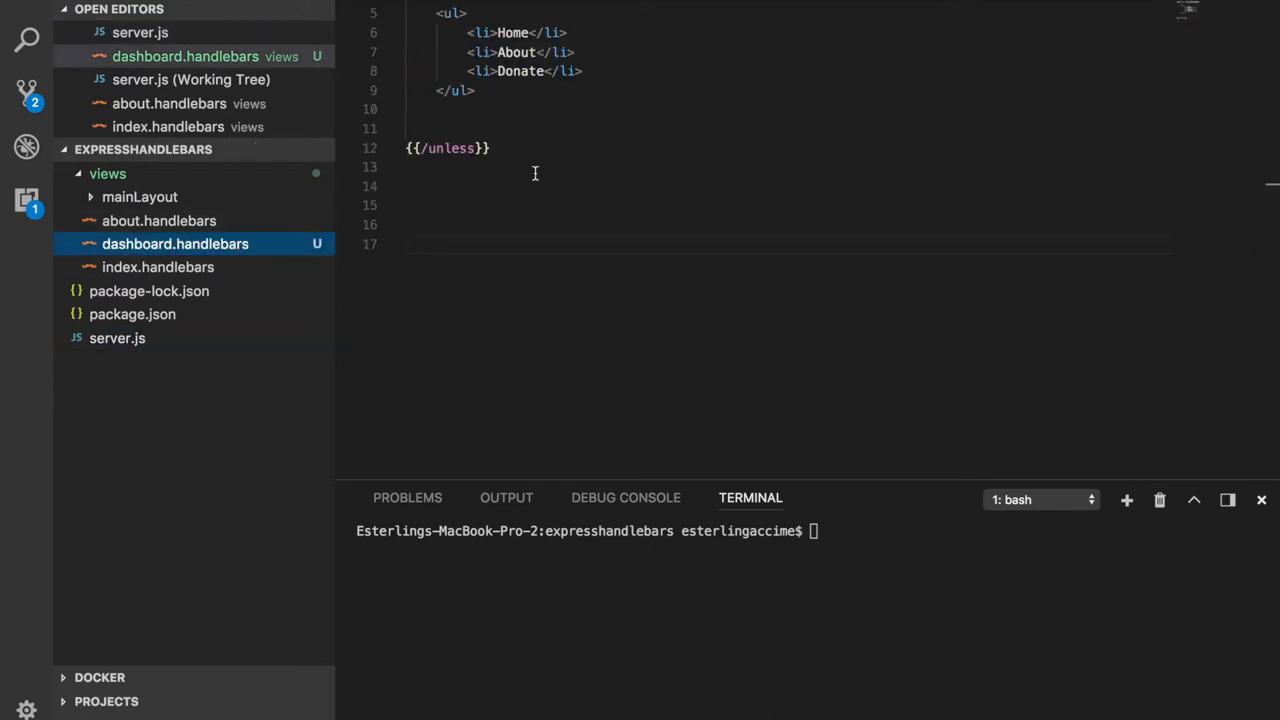
scroll(down, 3)
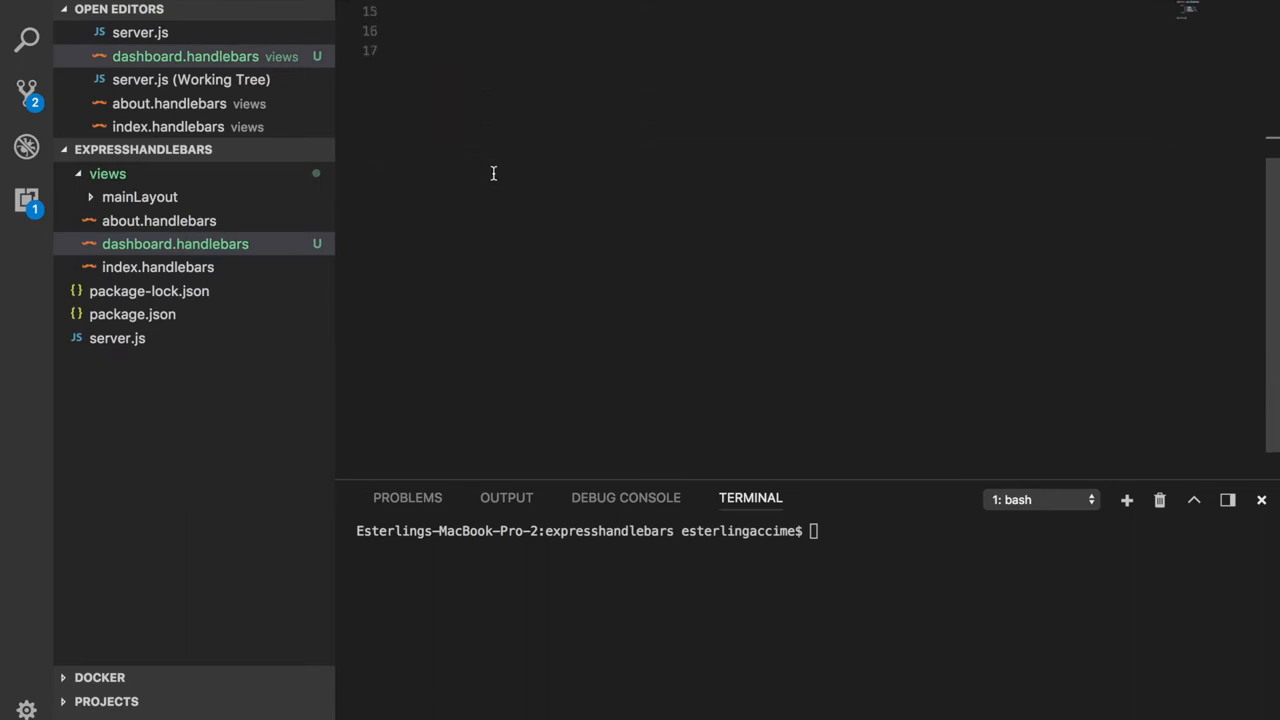
text({{}})
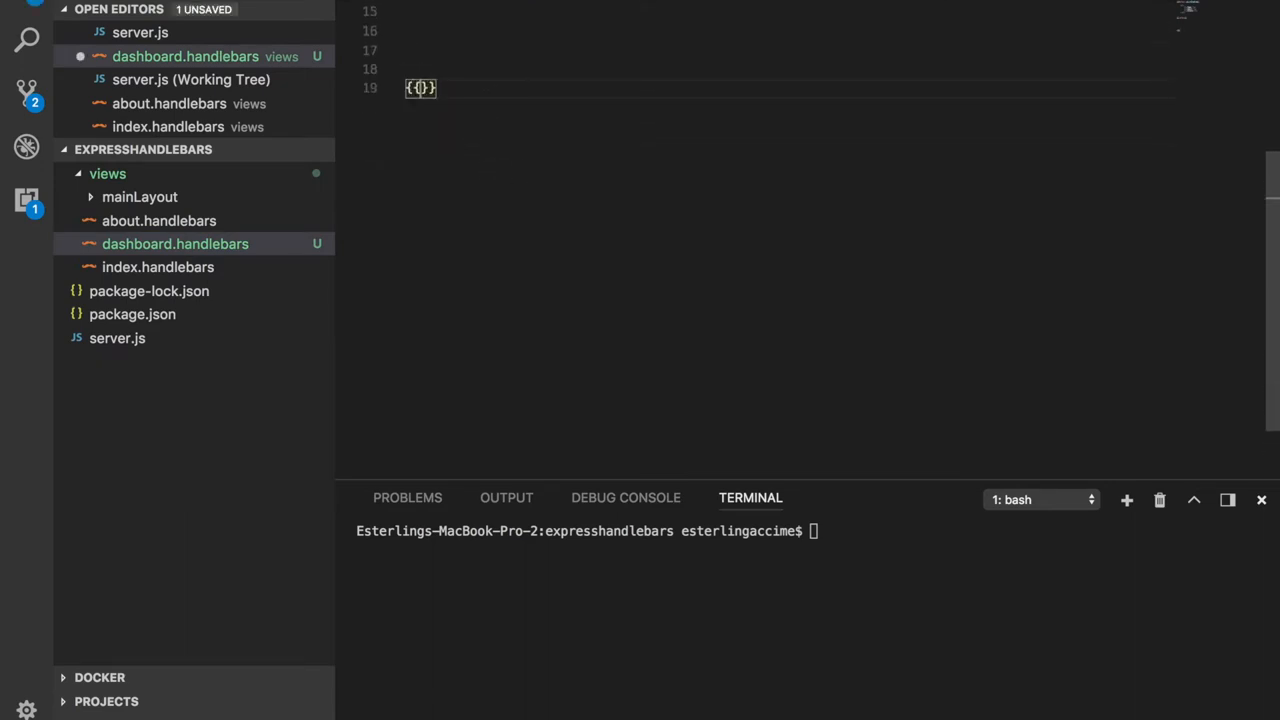
text(#)
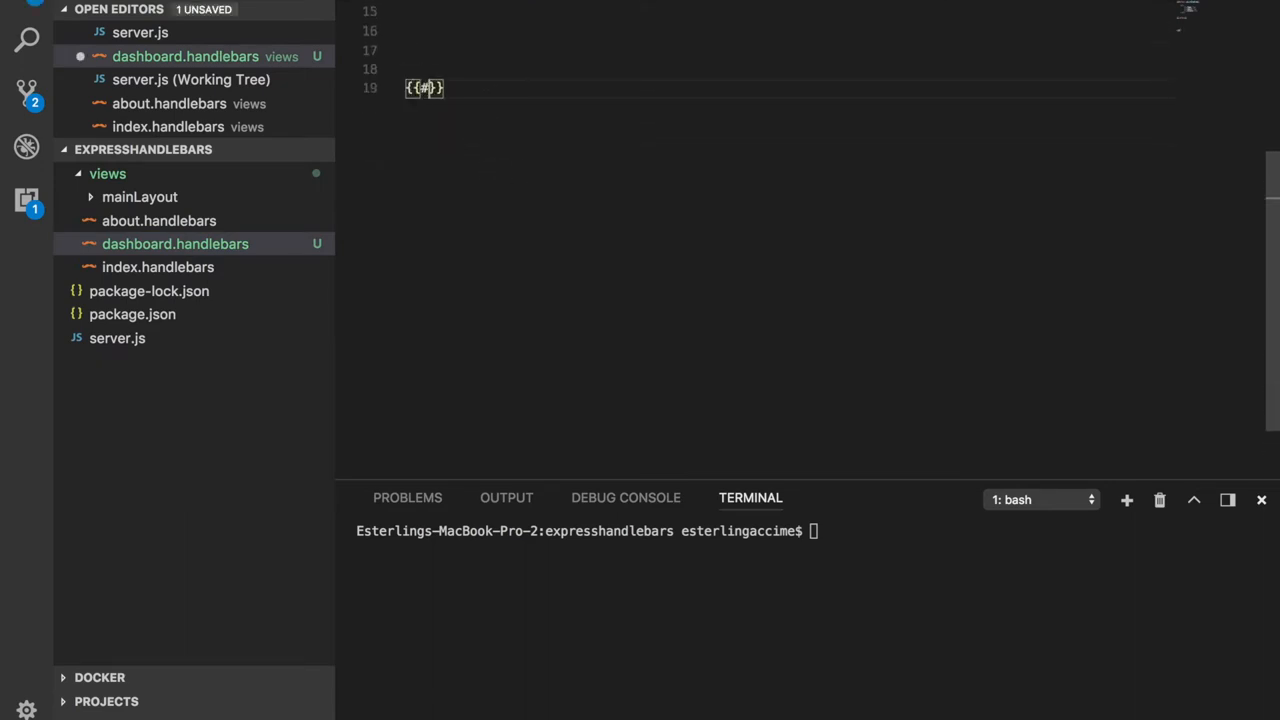
text(with)
text({{/)
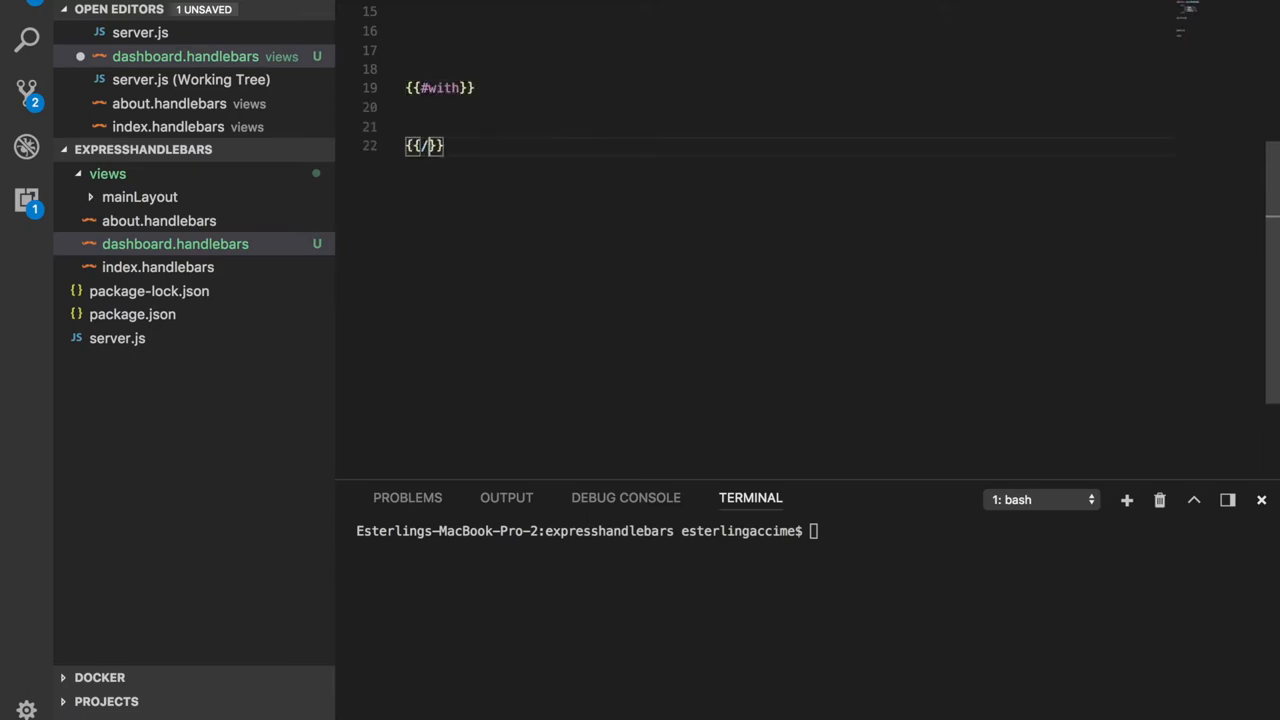
text(with)
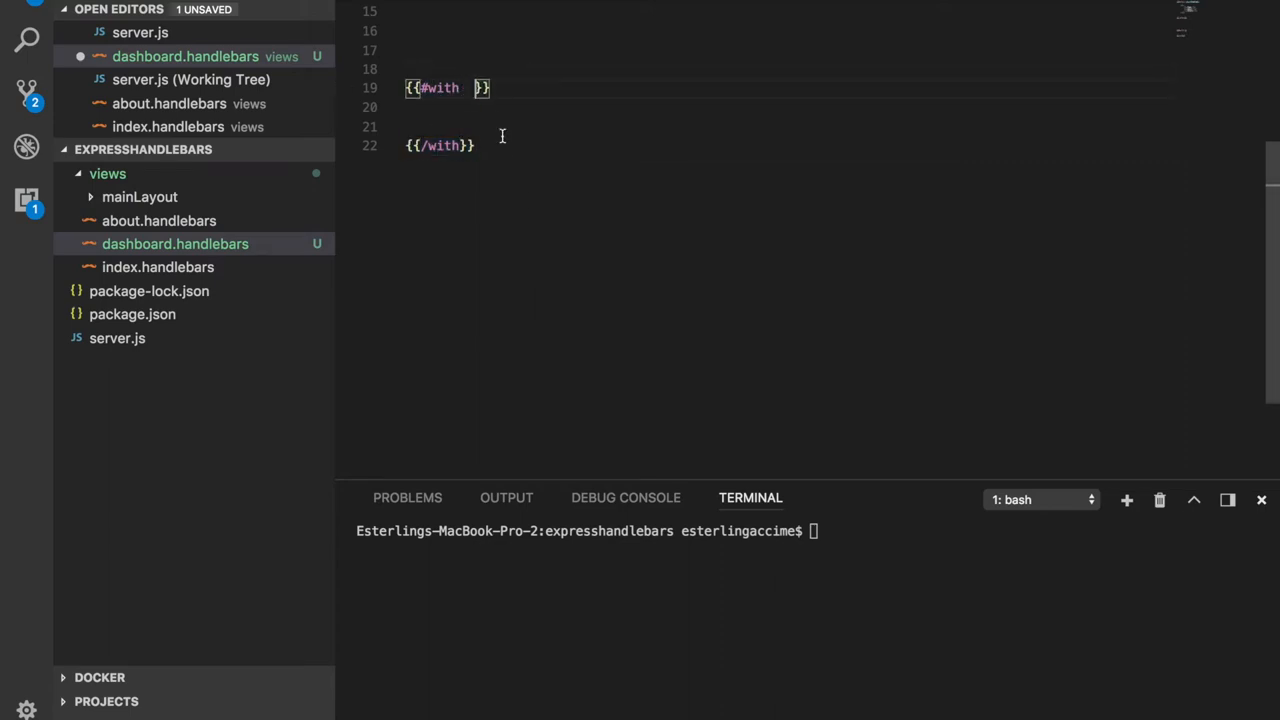
text(a)
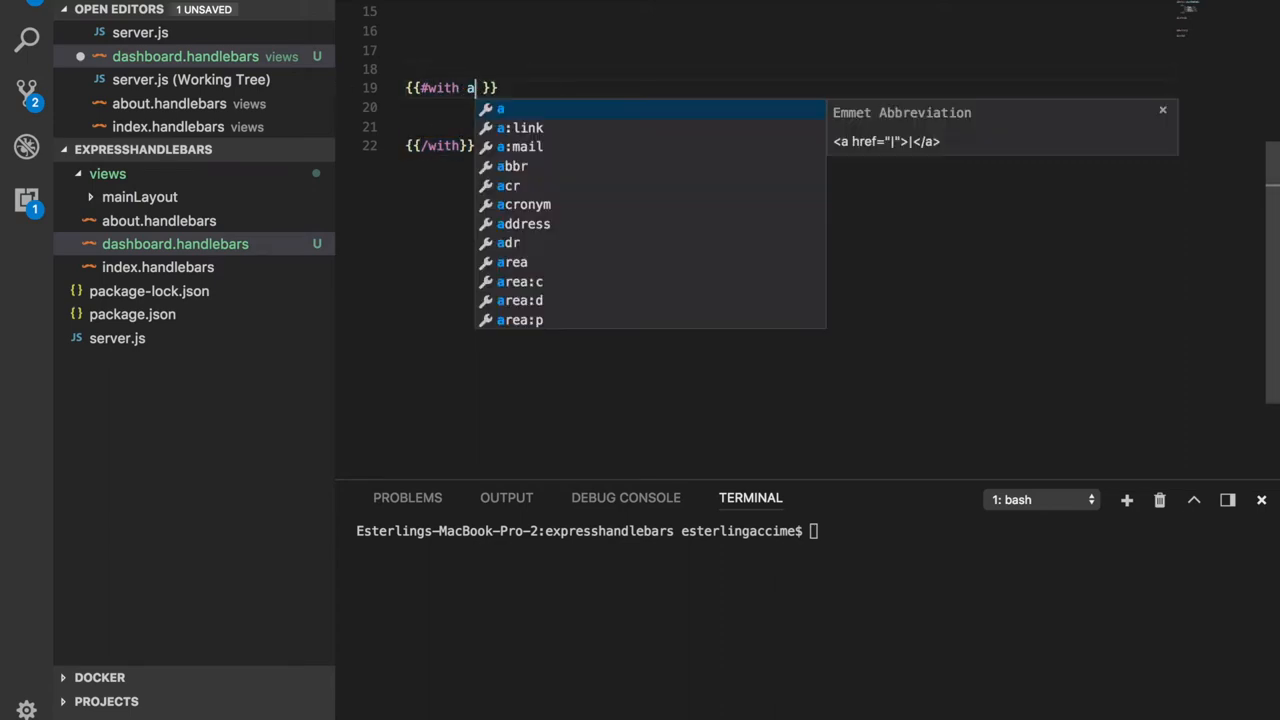
text(uthor)
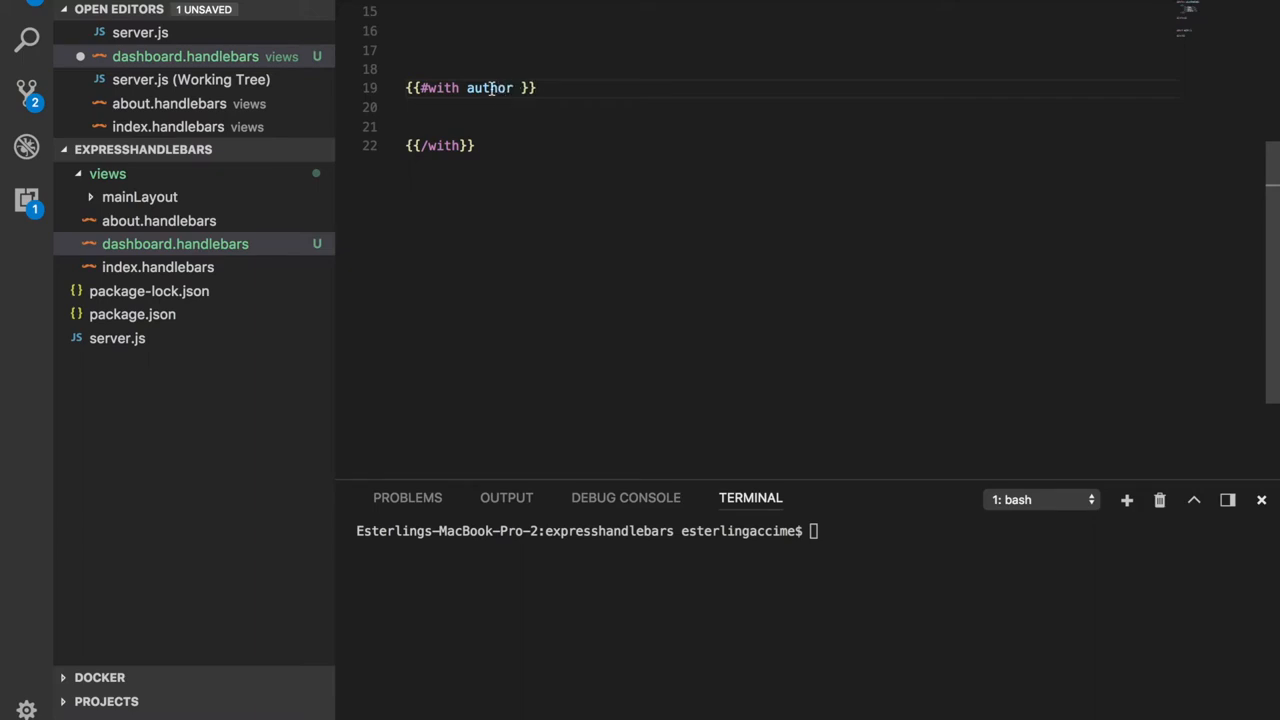
double_click(490, 88)
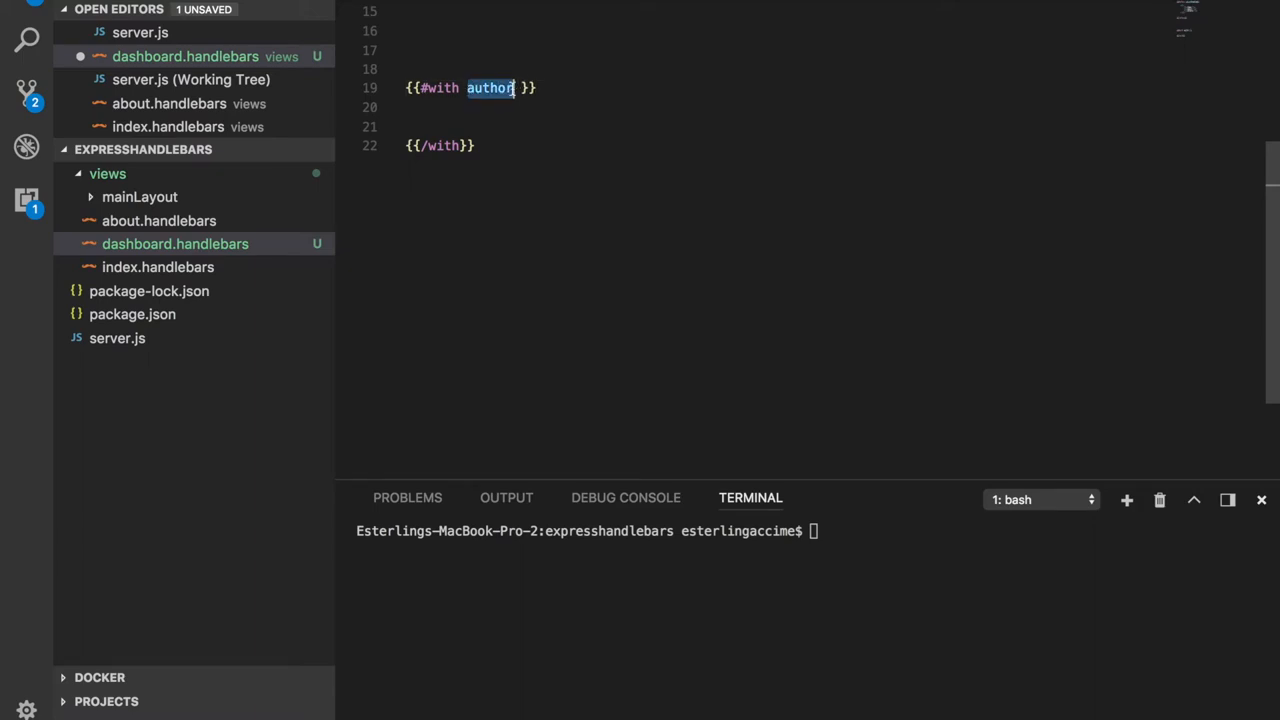
click(475, 107)
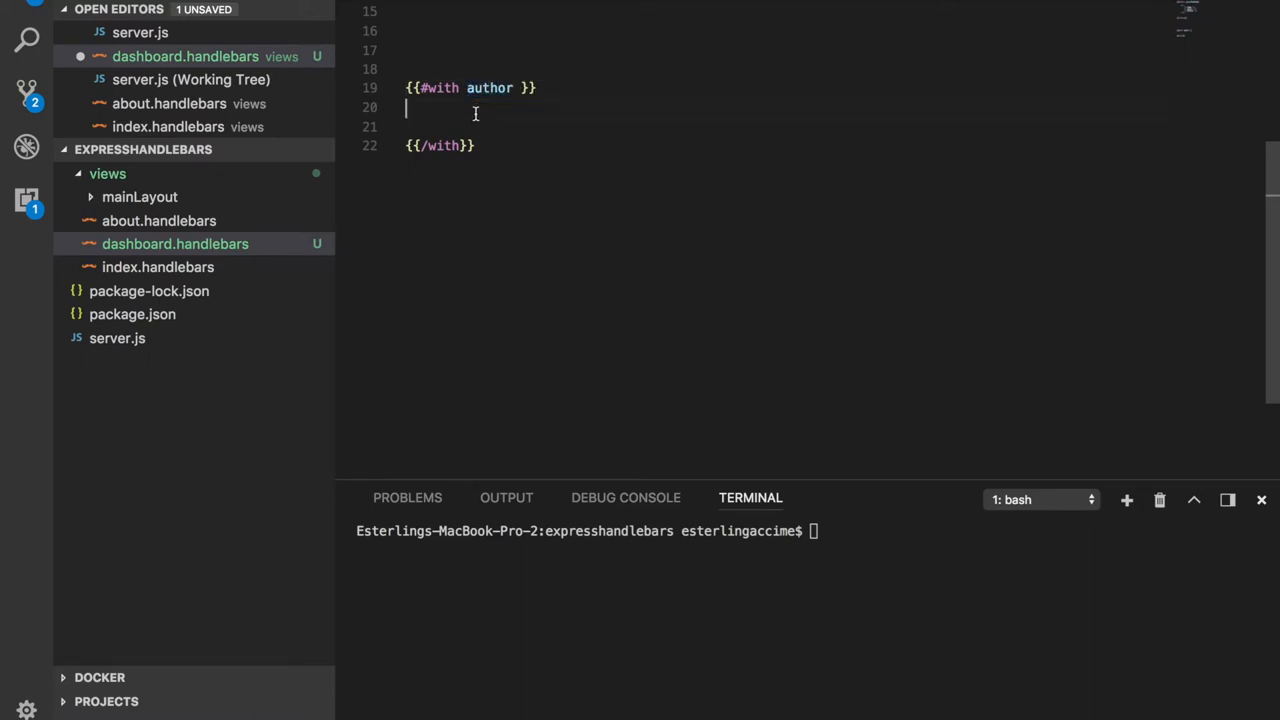
mouse_move(468, 117)
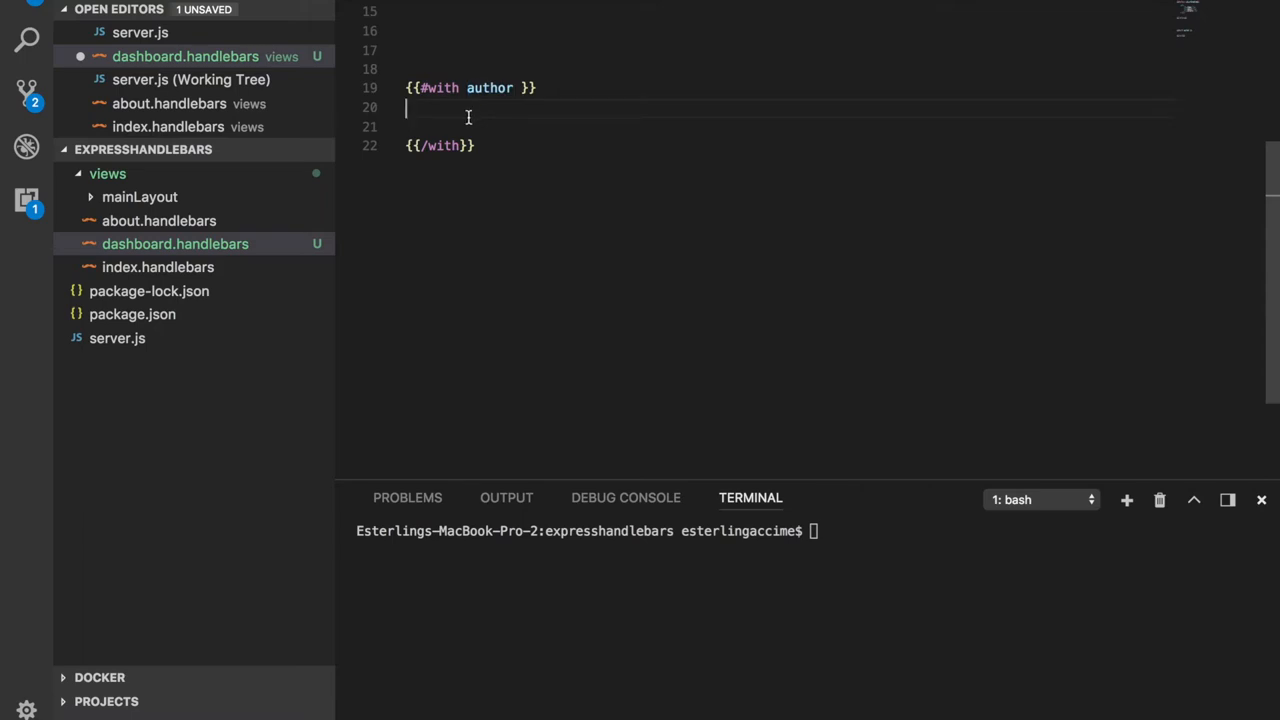
text(h2)
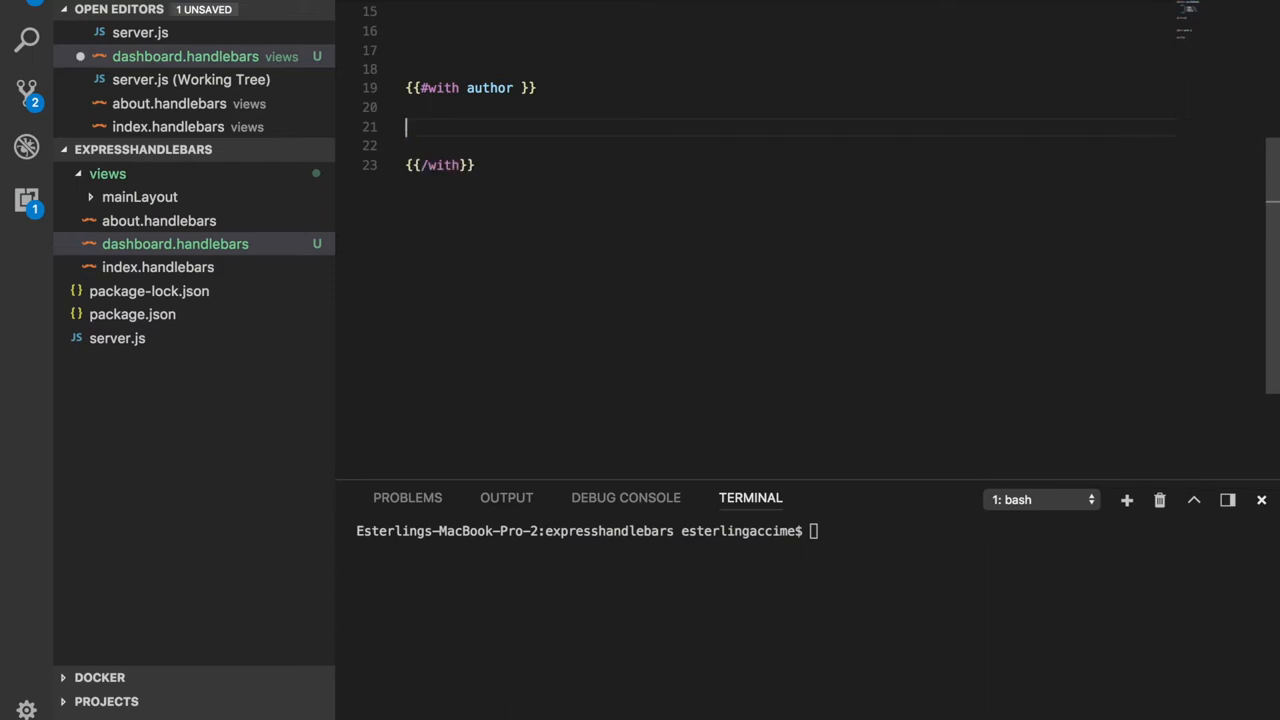
Write <h2>My Name is {{firstName}} {{lastName}}</h2> inside the with block and save.
text(<h2></h2>)
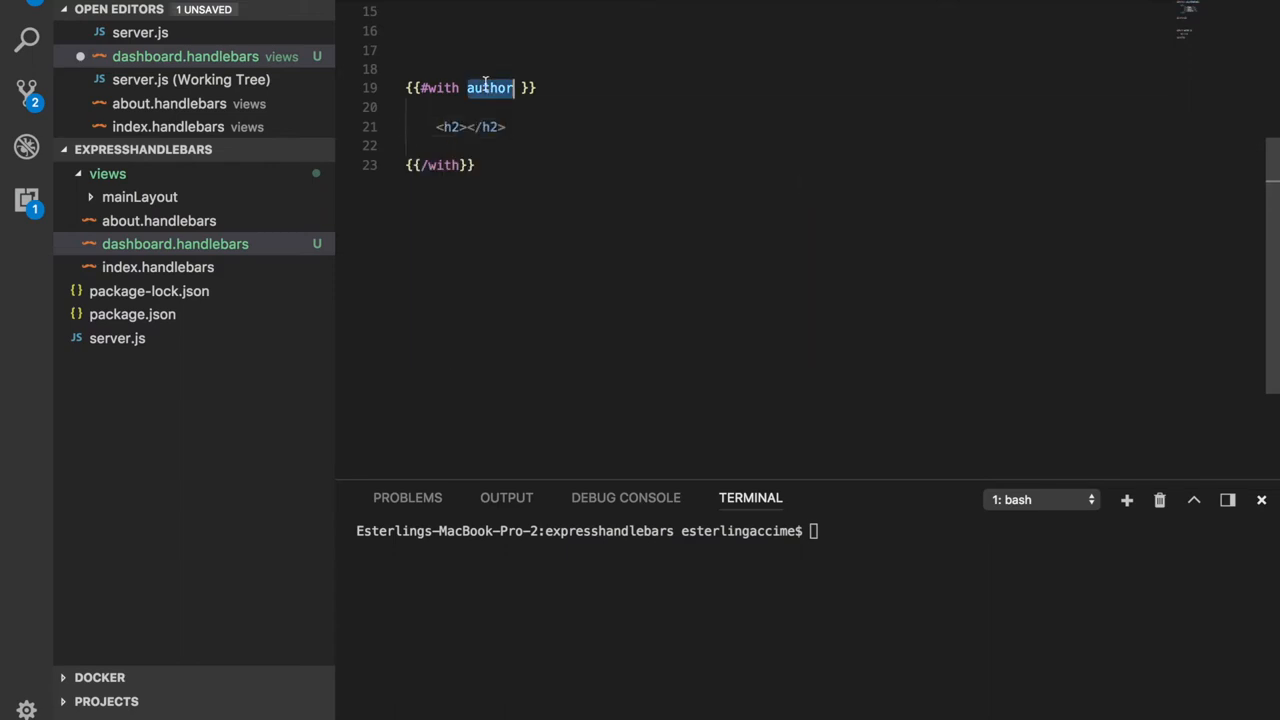
click(470, 127)
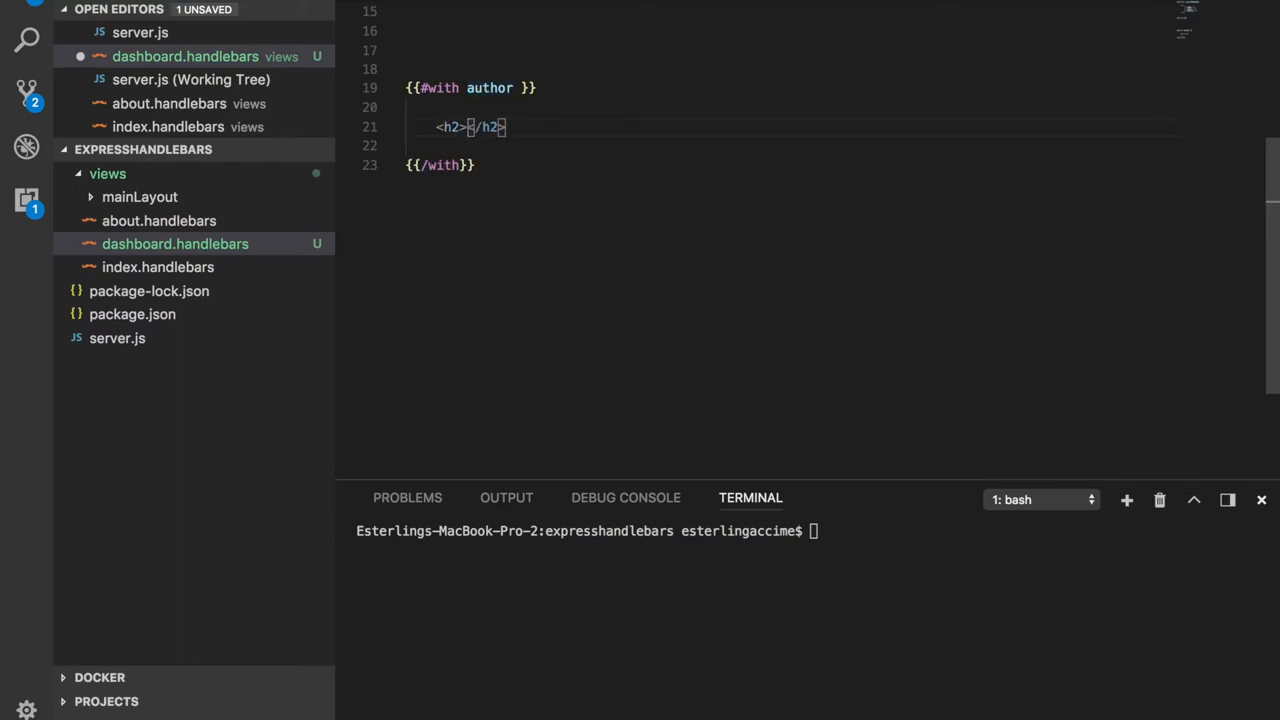
text({{}})
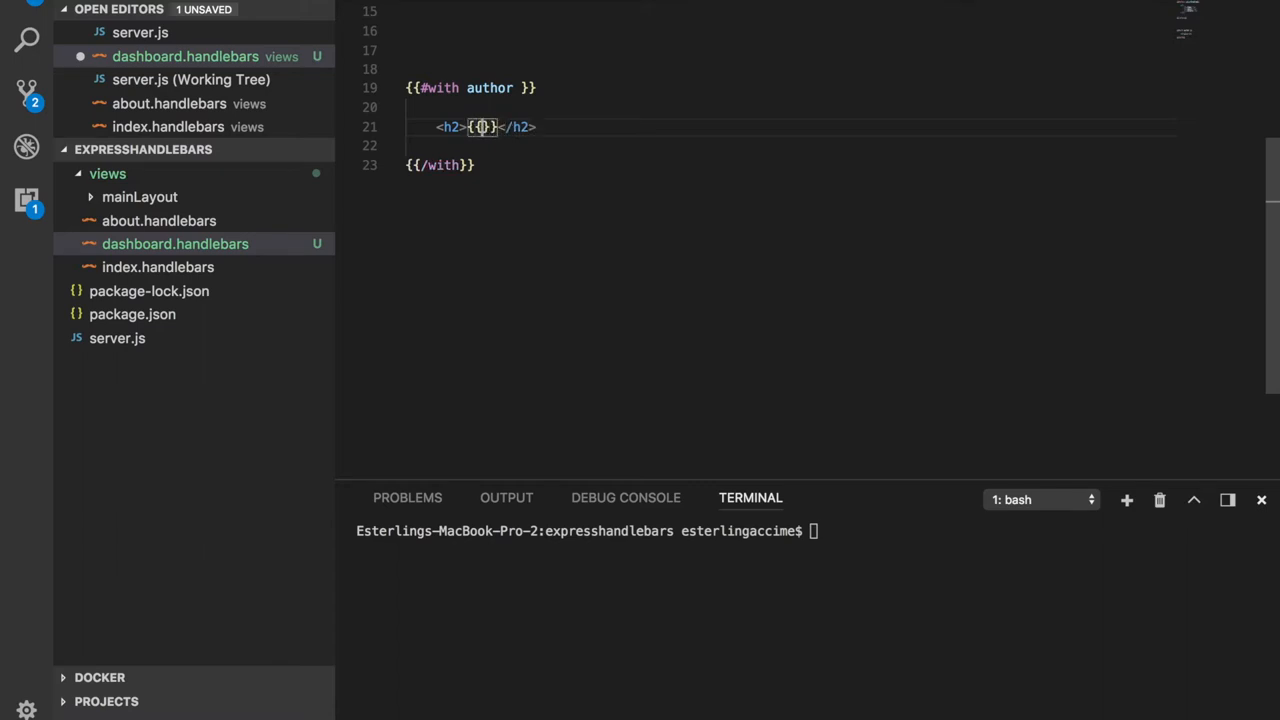
double_click(490, 88)
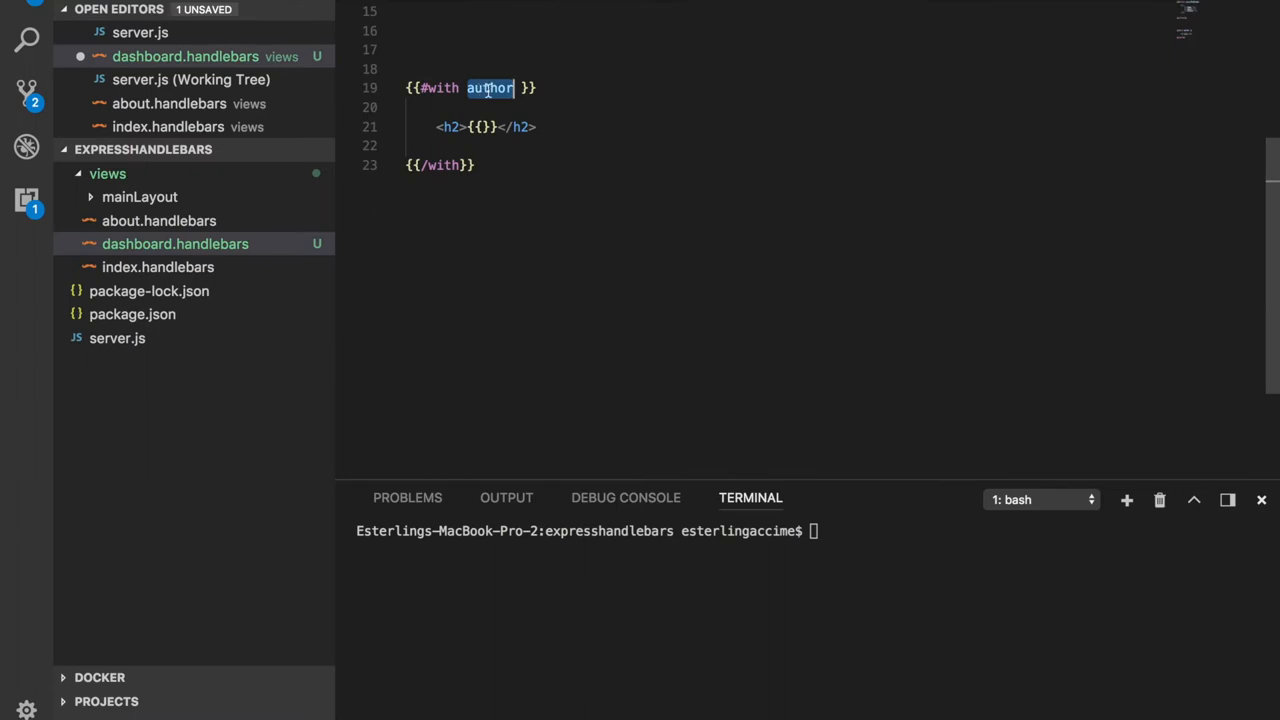
text(firstName}} {{last)
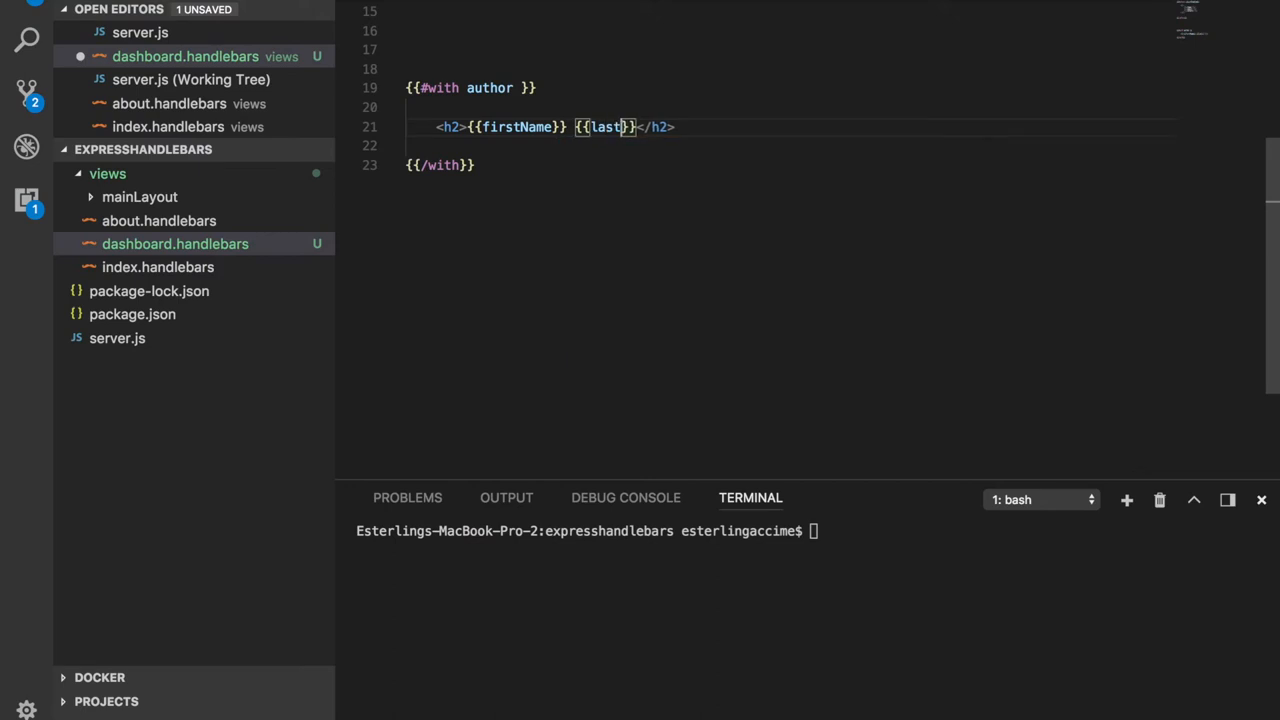
text(Name)
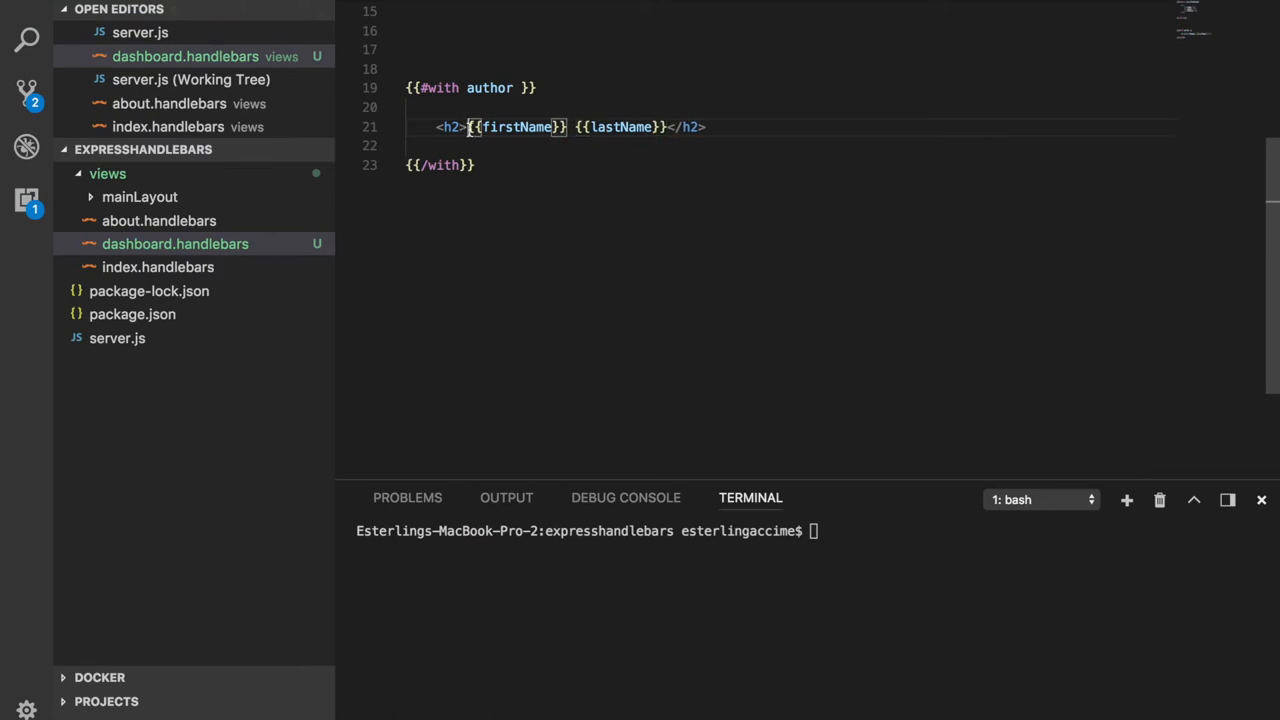
text(My Nam e)
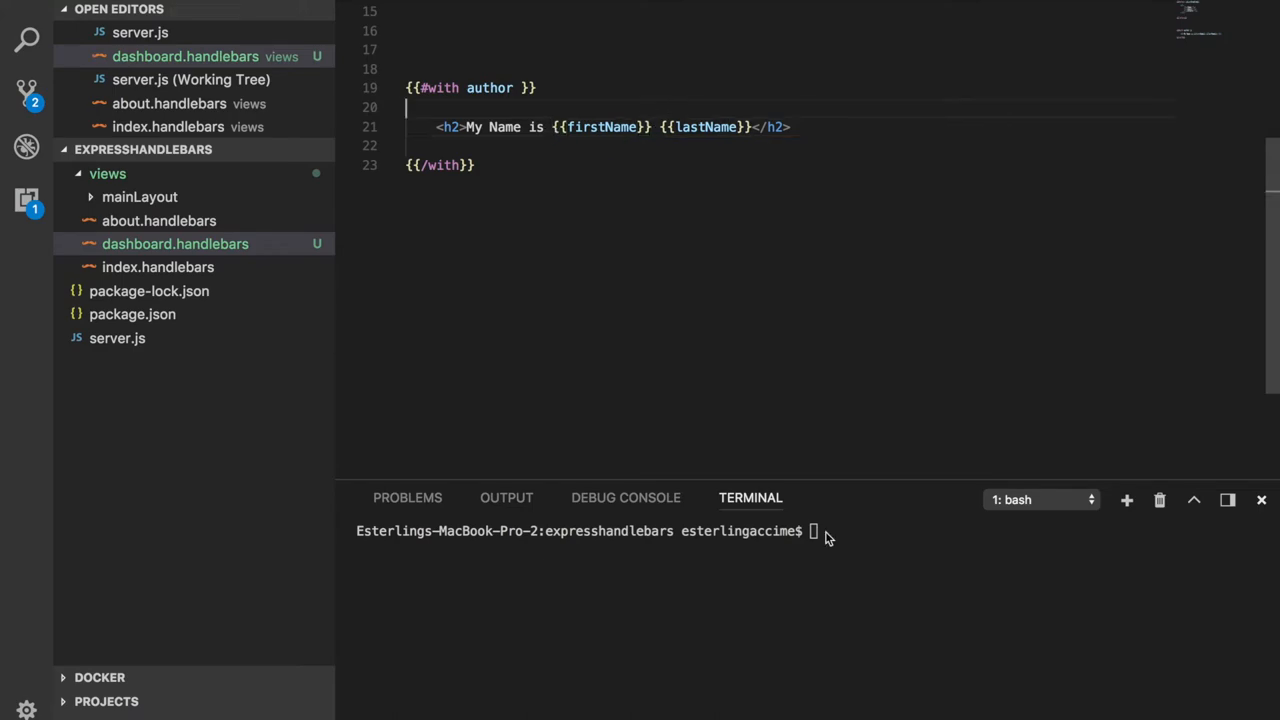
Run nodemon server.js in the terminal and select author in the template's with tag.
text(nodemon server.js)
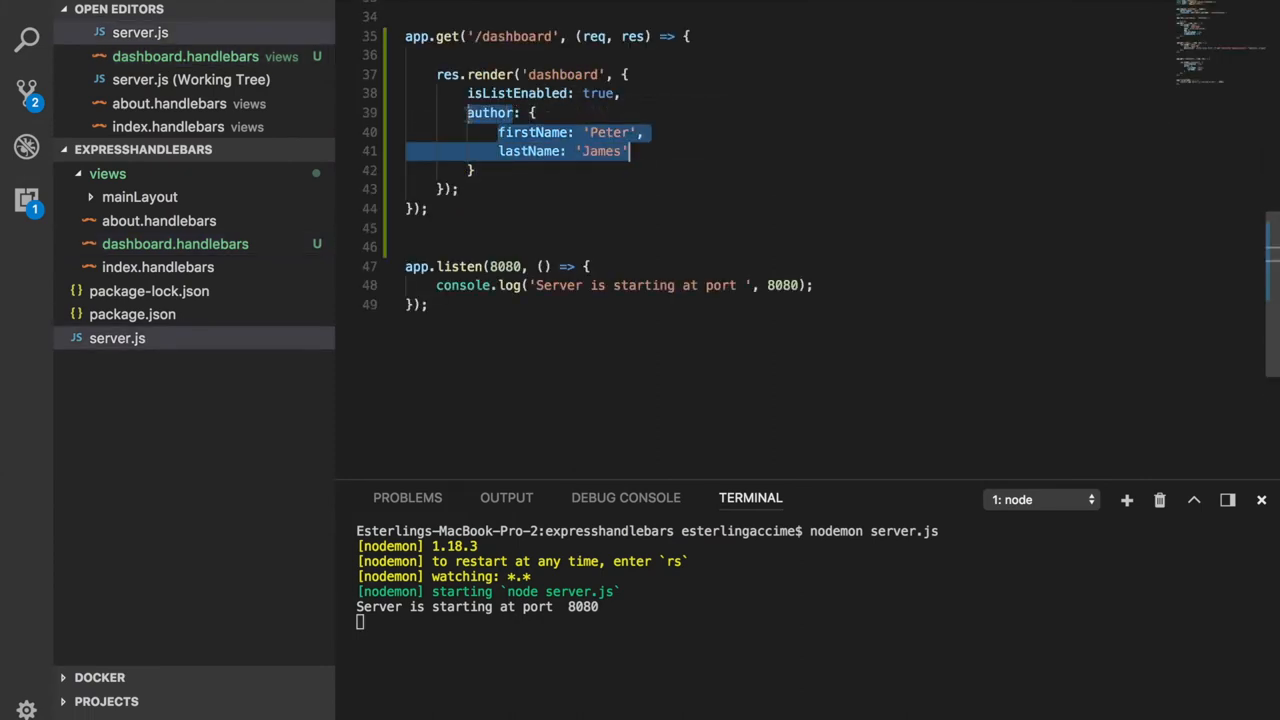
click(175, 243)
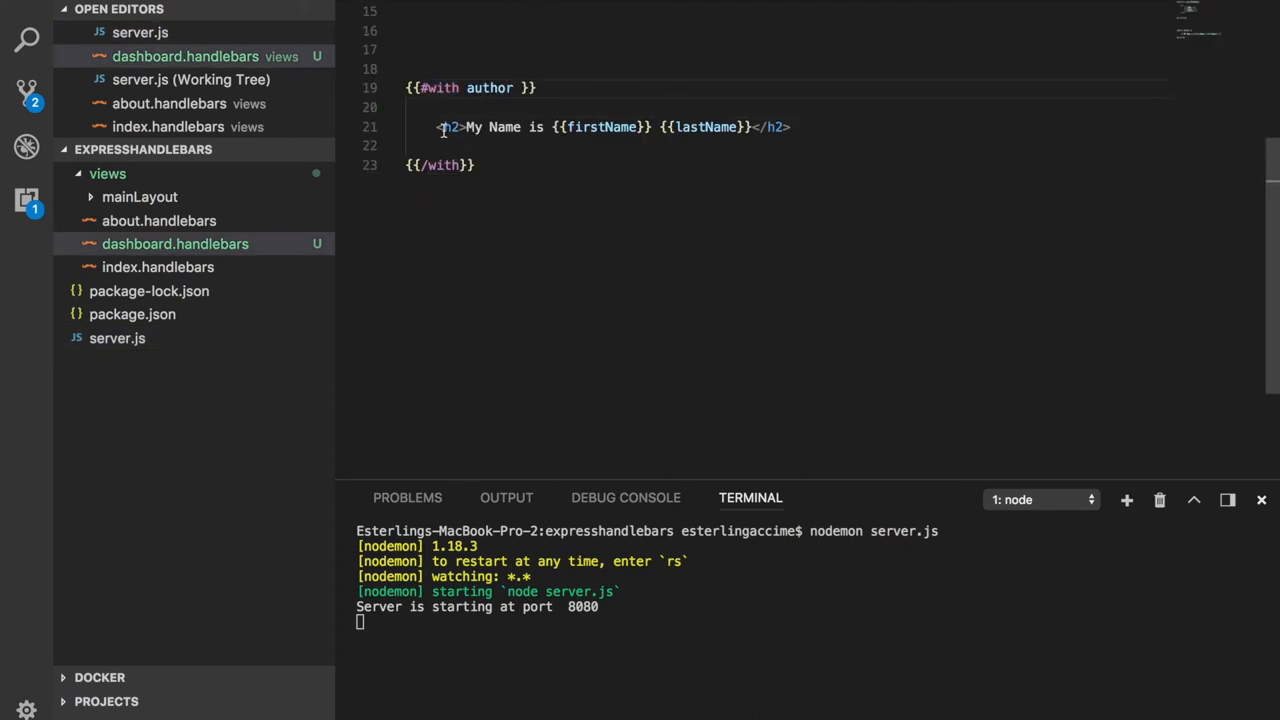
double_click(489, 88)
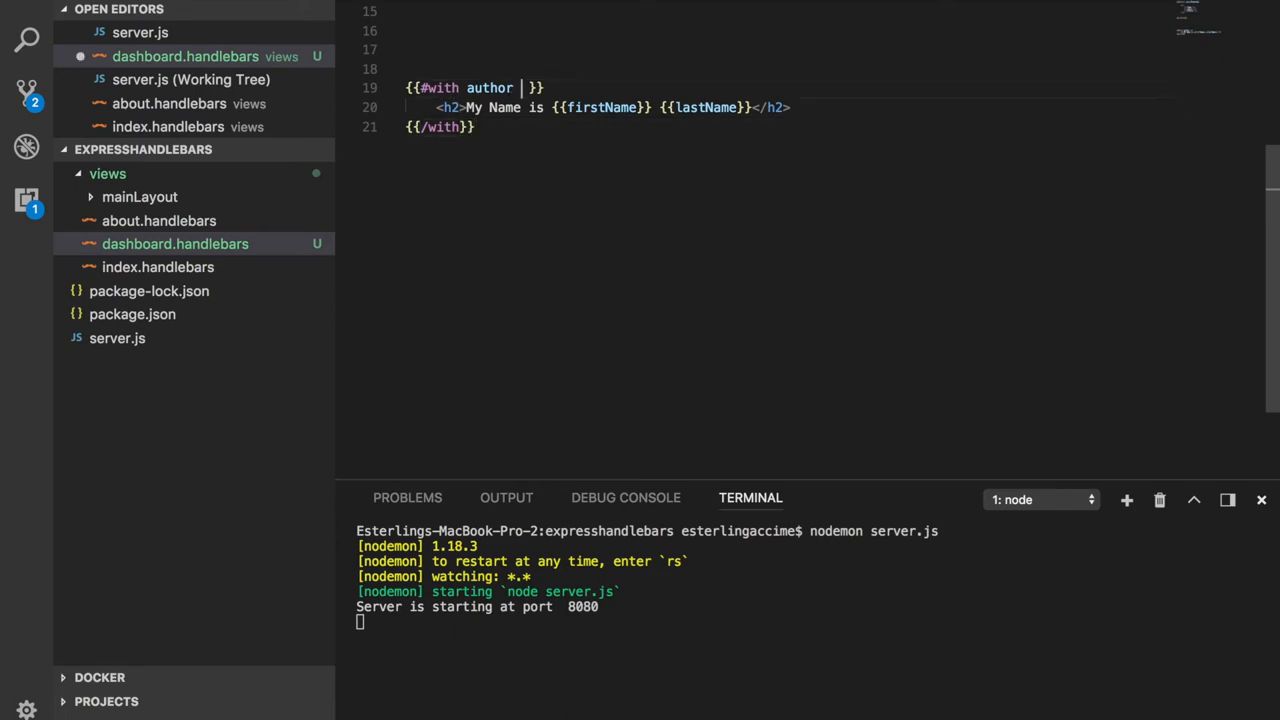
Alias author as |x| and change the heading to {{x.firstName}} {{x.lastName}}.
text(as ||)
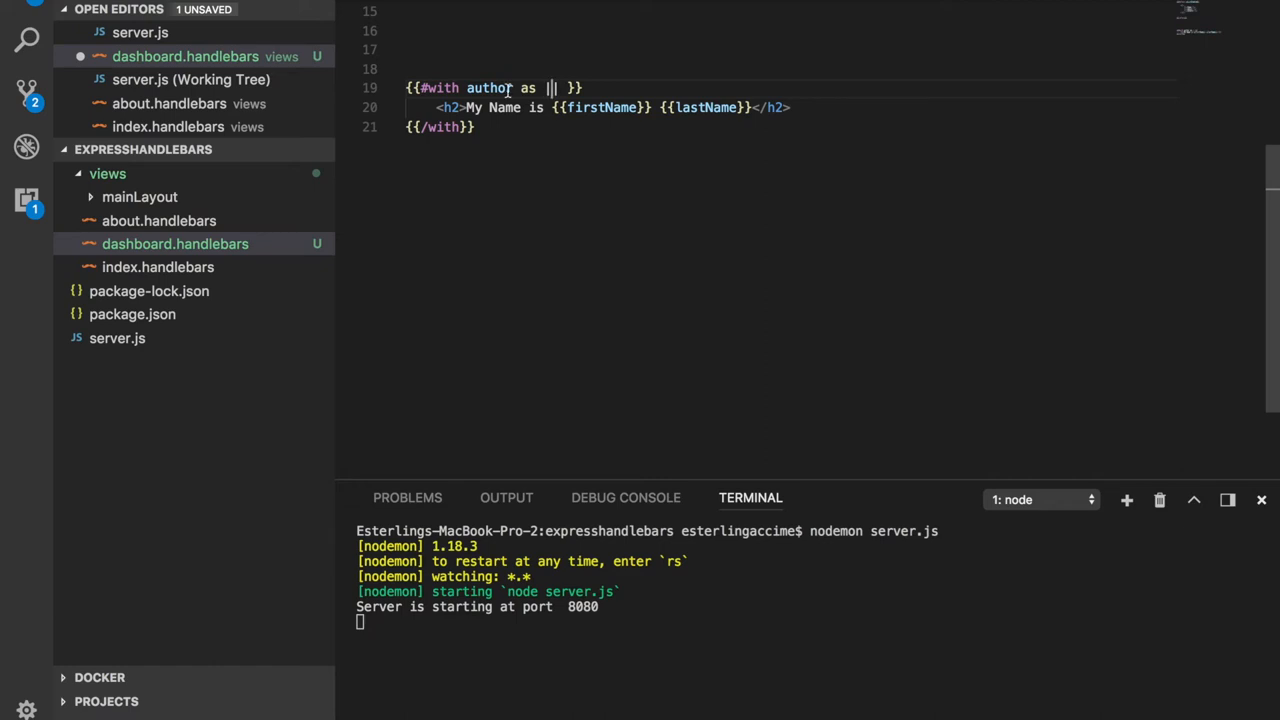
double_click(489, 88)
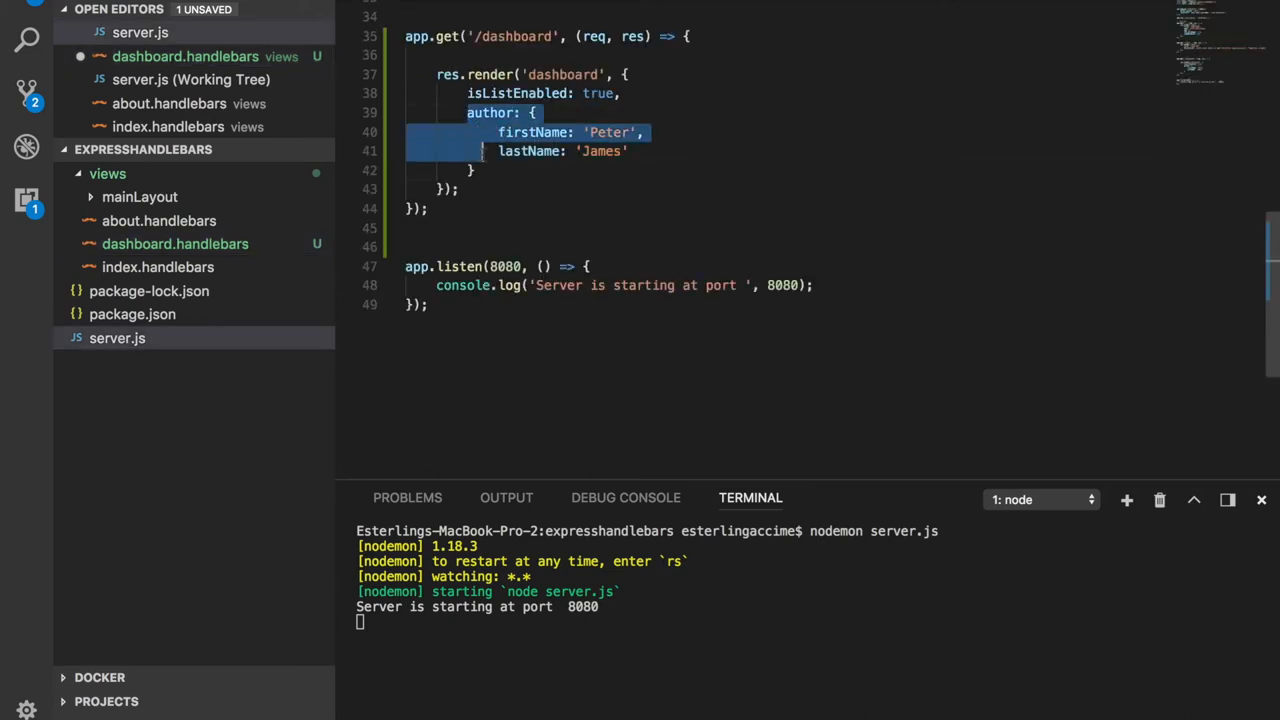
click(175, 243)
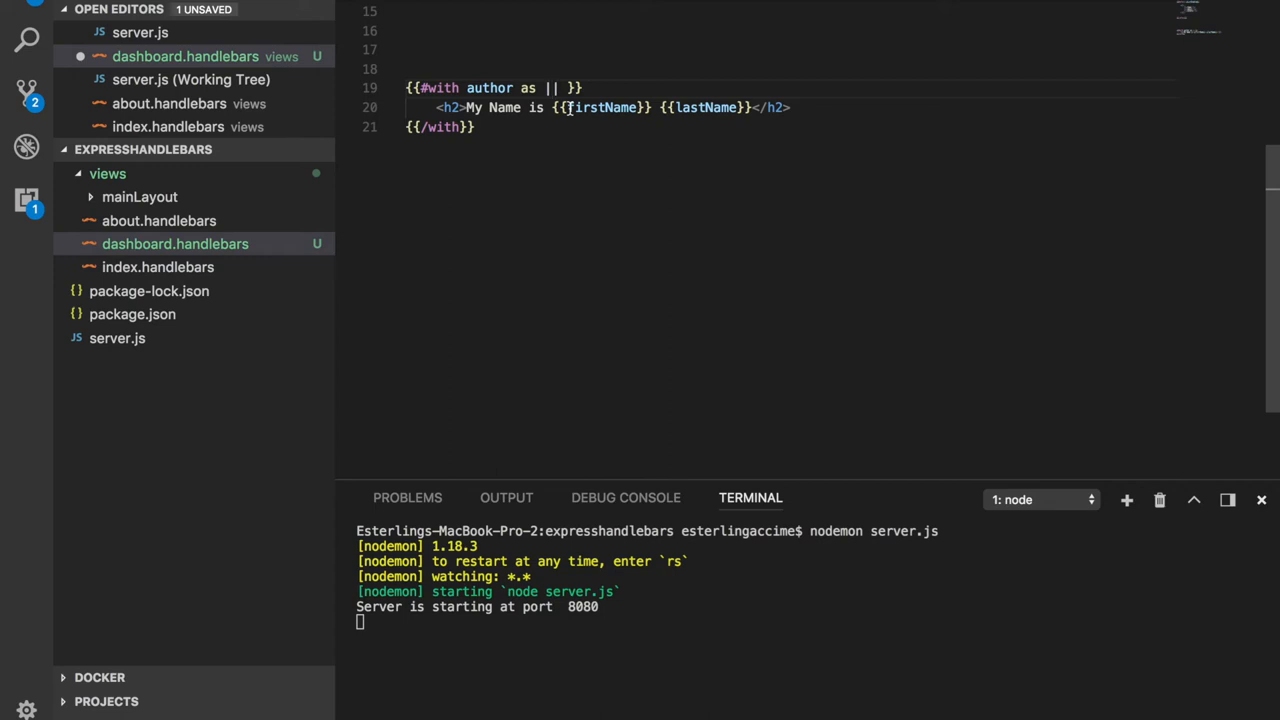
text(x)
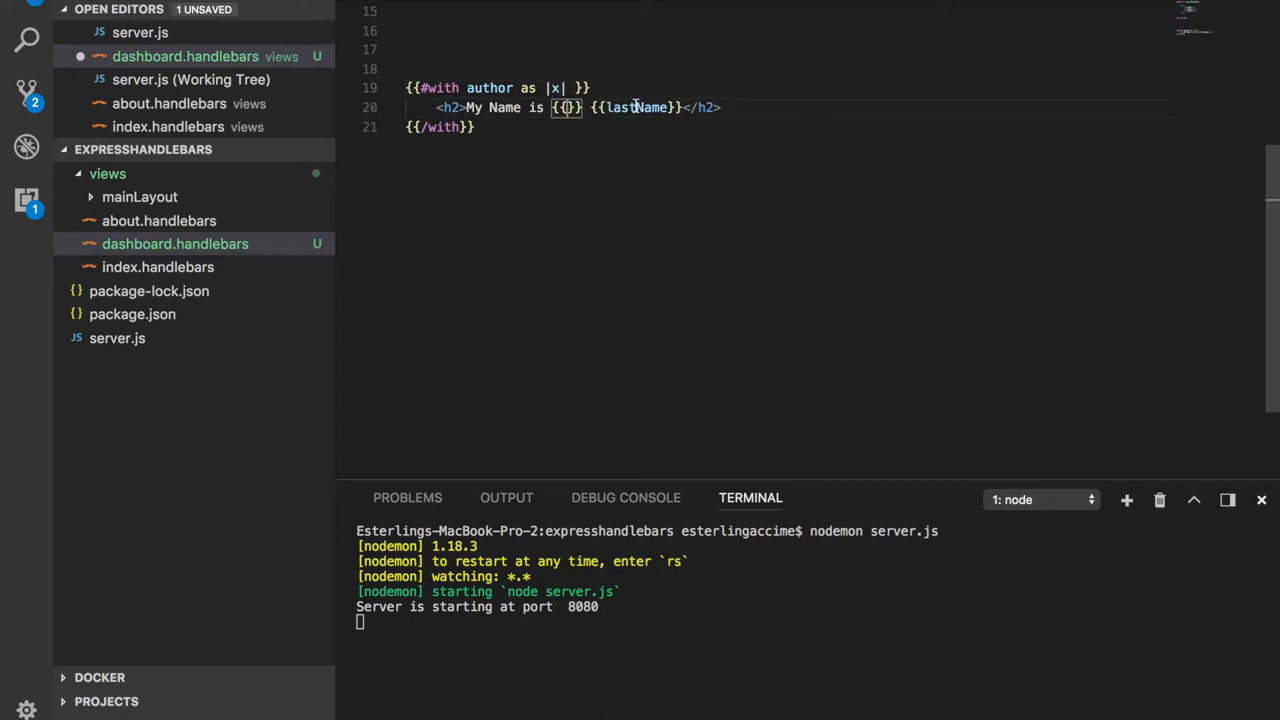
text(x.firstName)
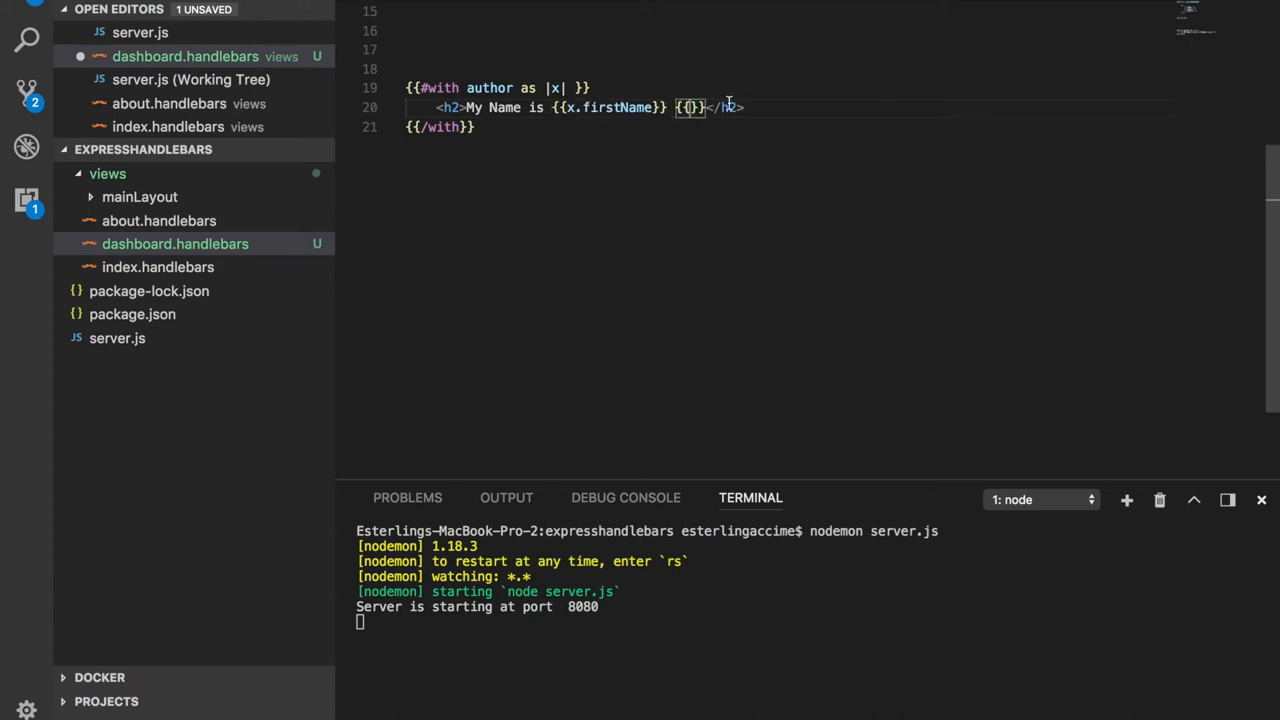
text(x.lastName)
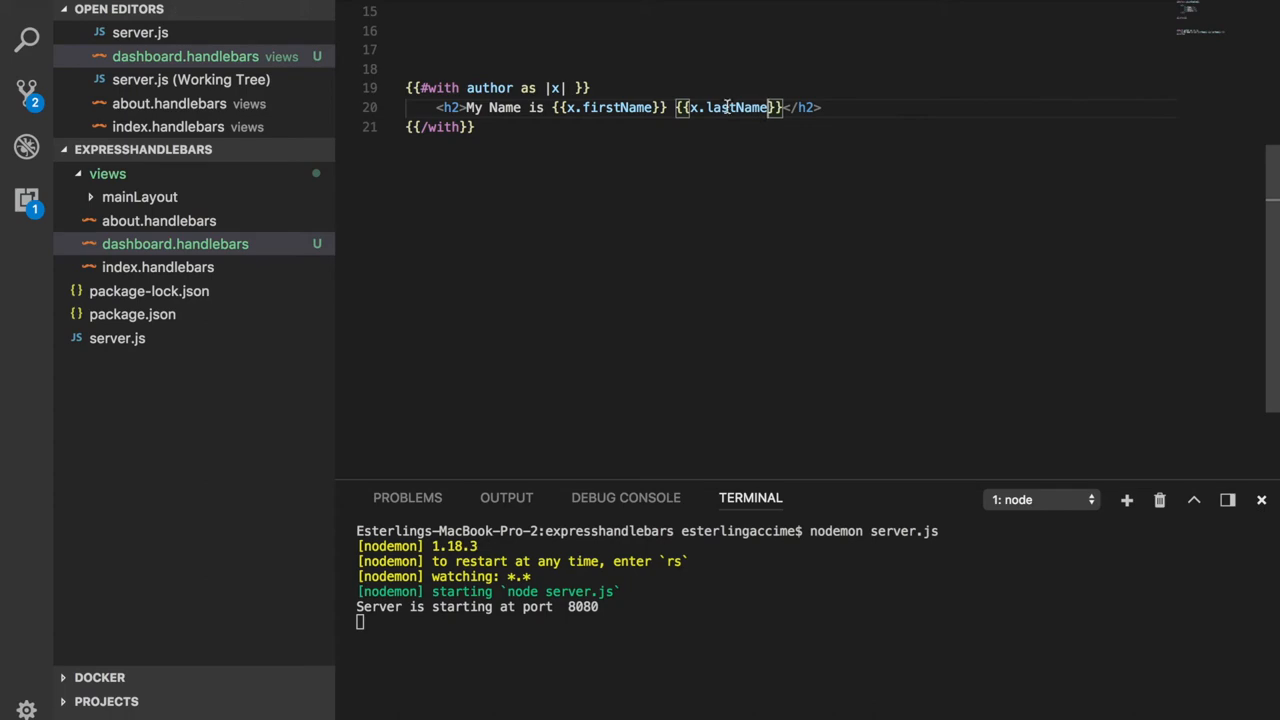
click(163, 4)
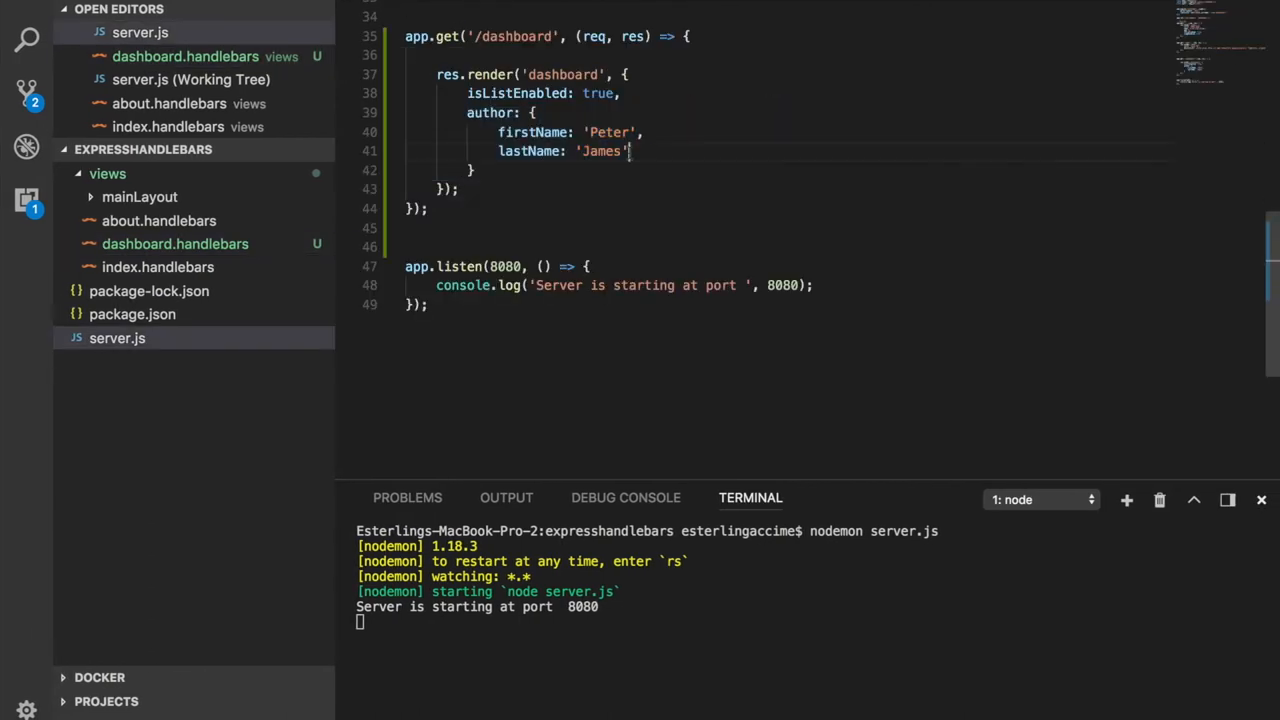
Nest a project object with name 'Build Random…' inside the author data in server.js.
key(Enter)
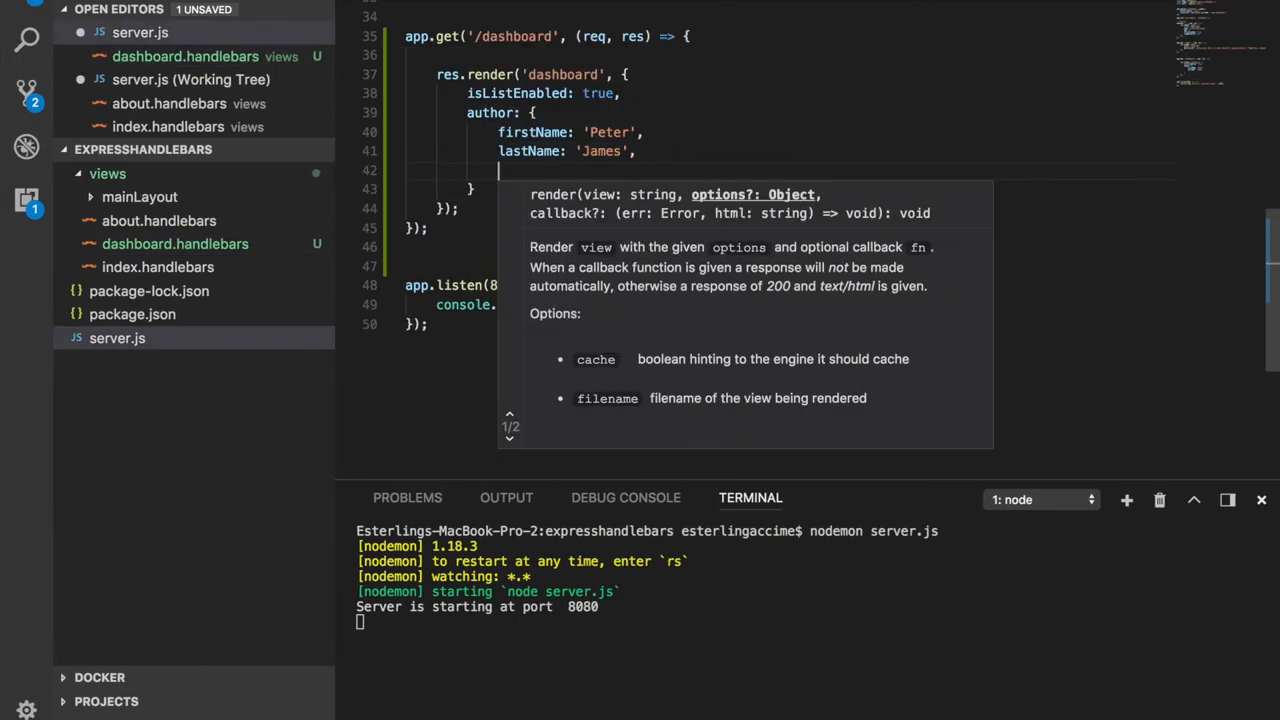
text(project: {)
text(name:)
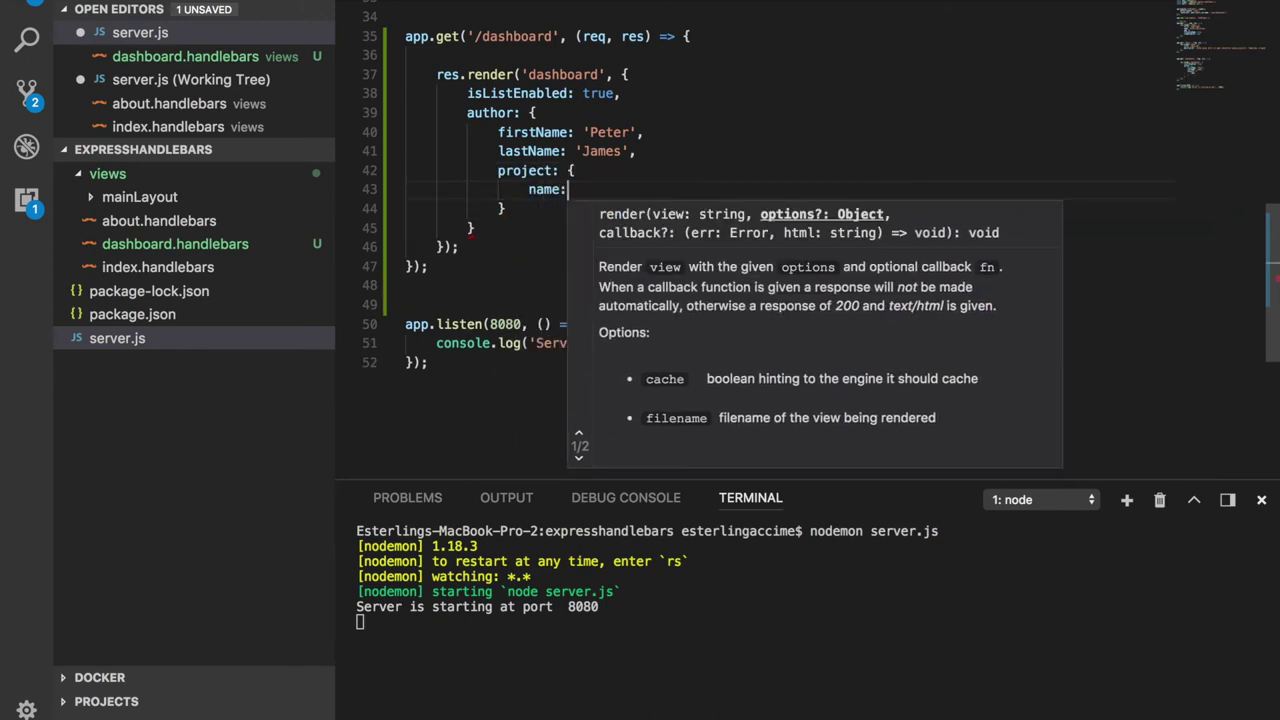
text('Project')
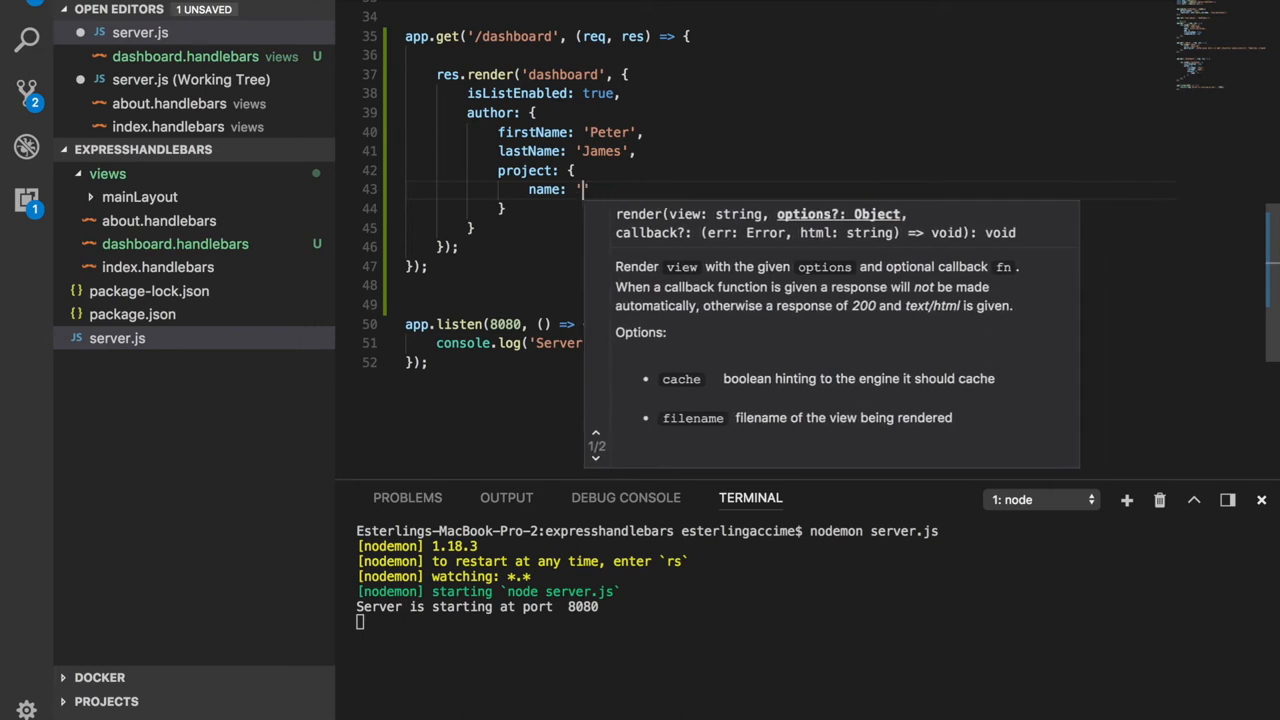
text(Build Random)
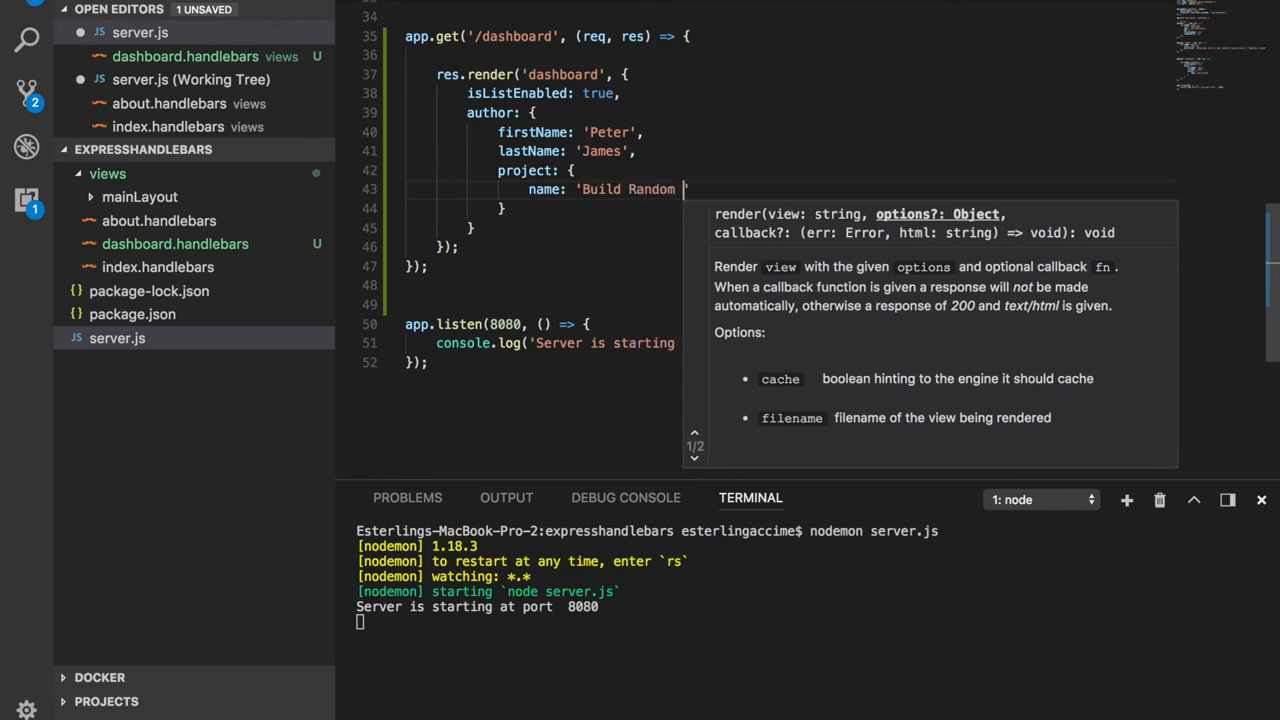
text(Q)
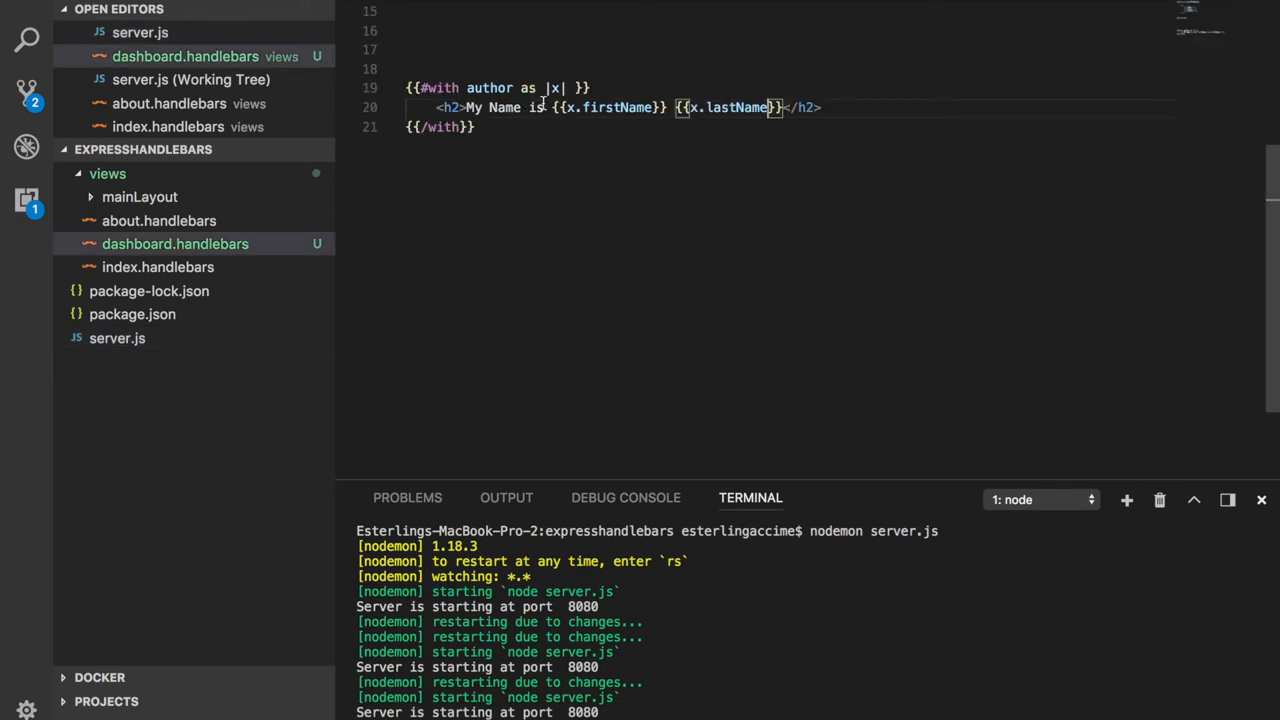
Add <p>My First project was {{x.project.name}}</p> below the heading and save.
key(Enter)
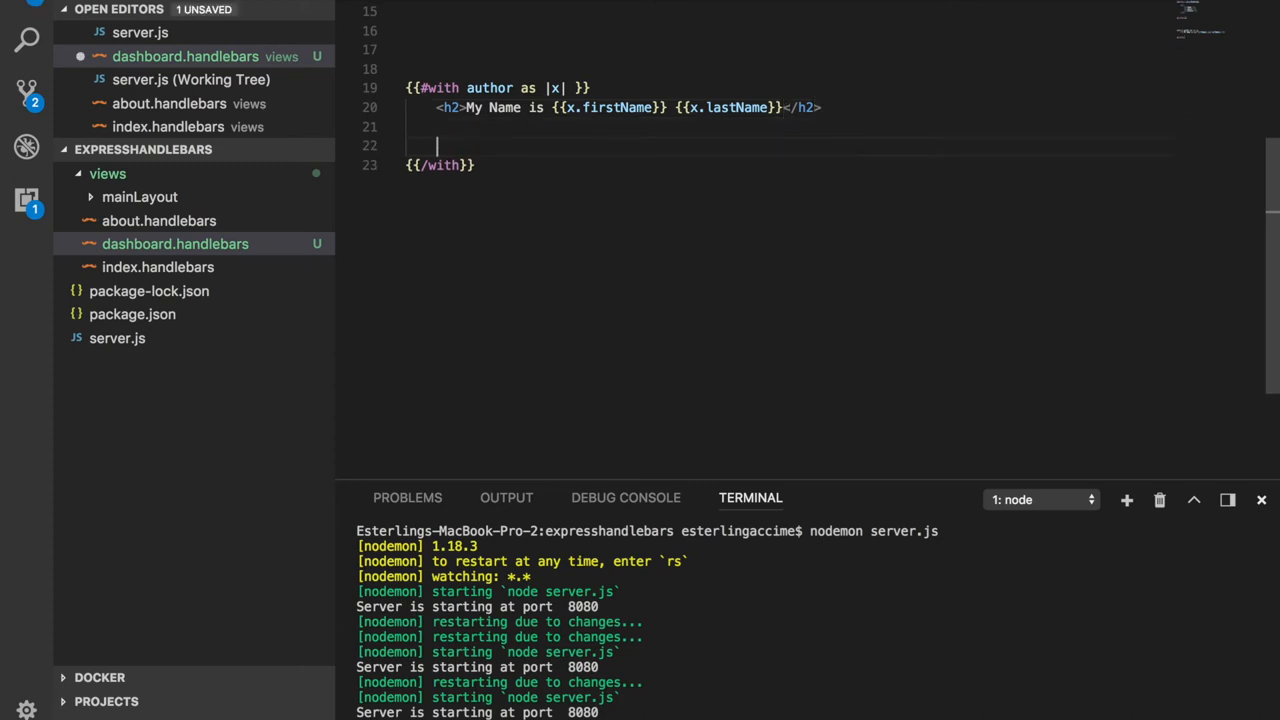
text(<p></p>)
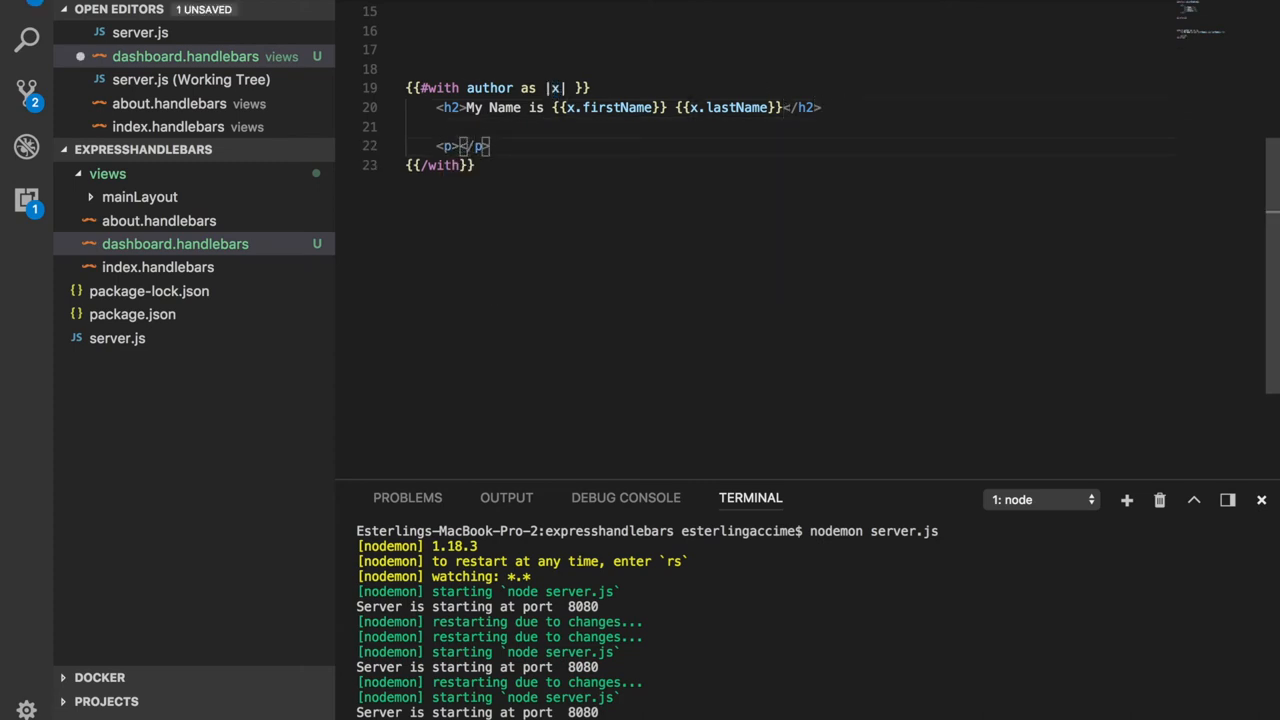
text({{x}})
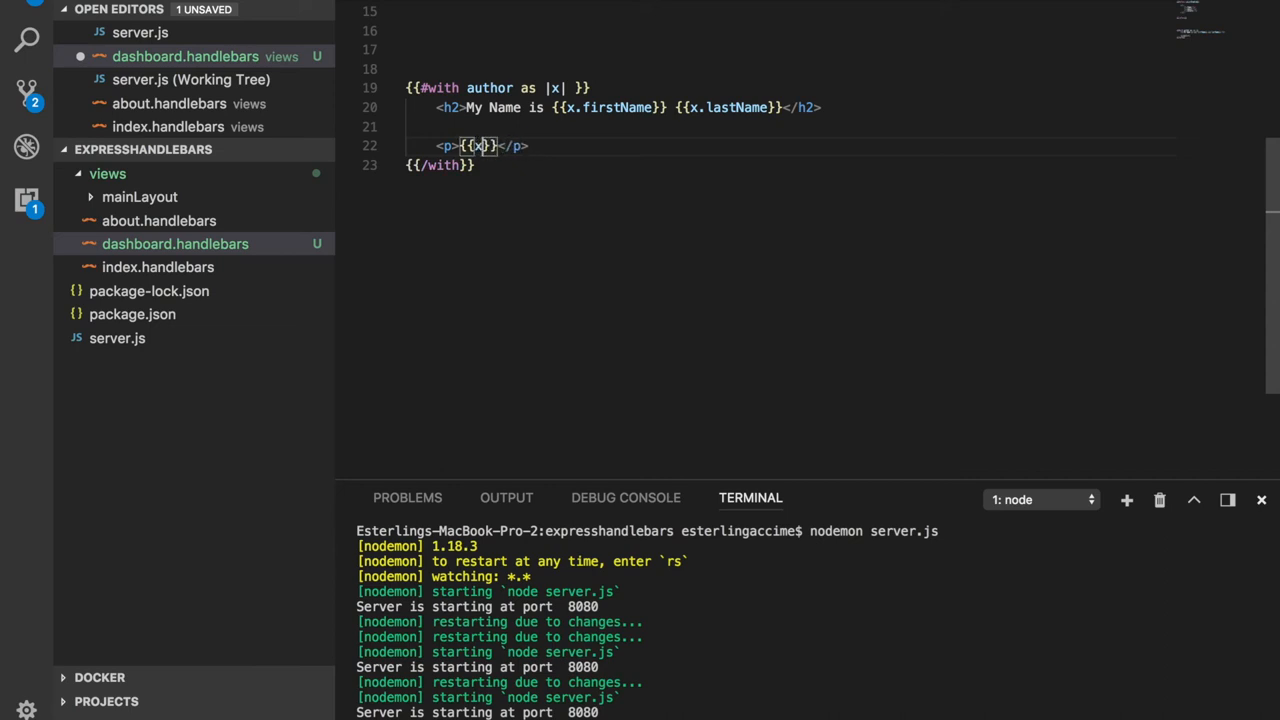
text(.pr)
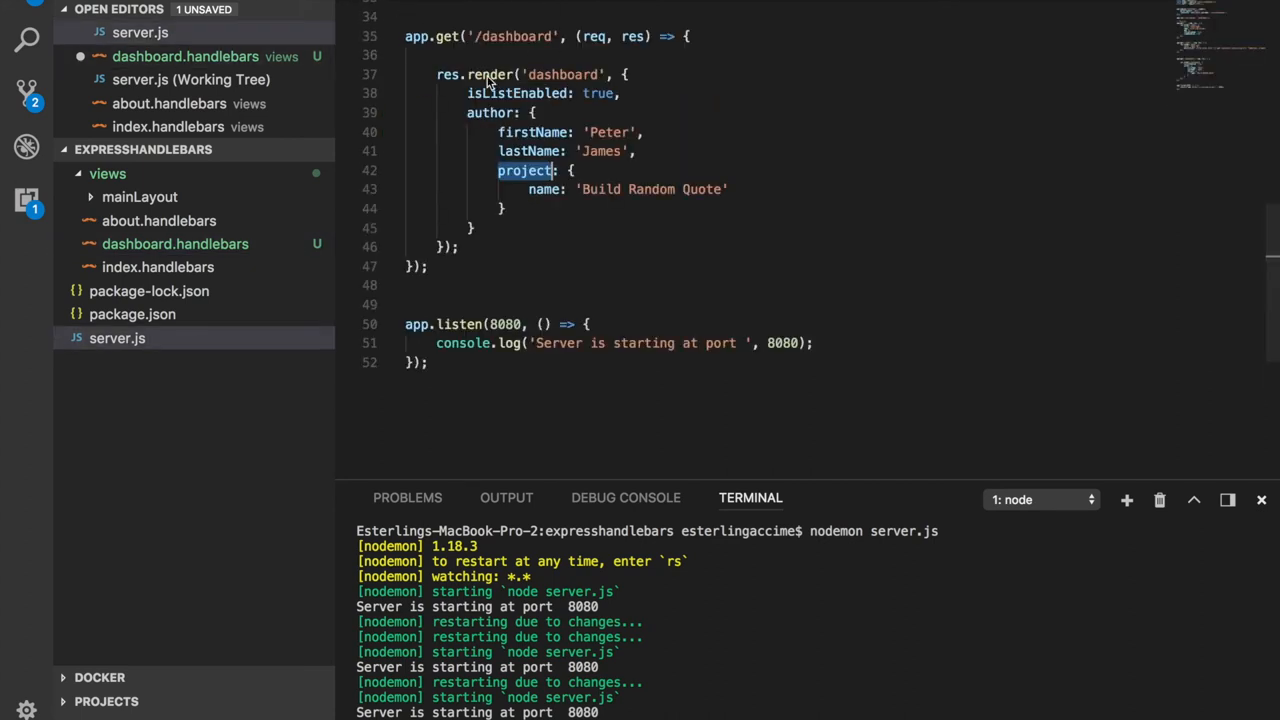
click(175, 243)
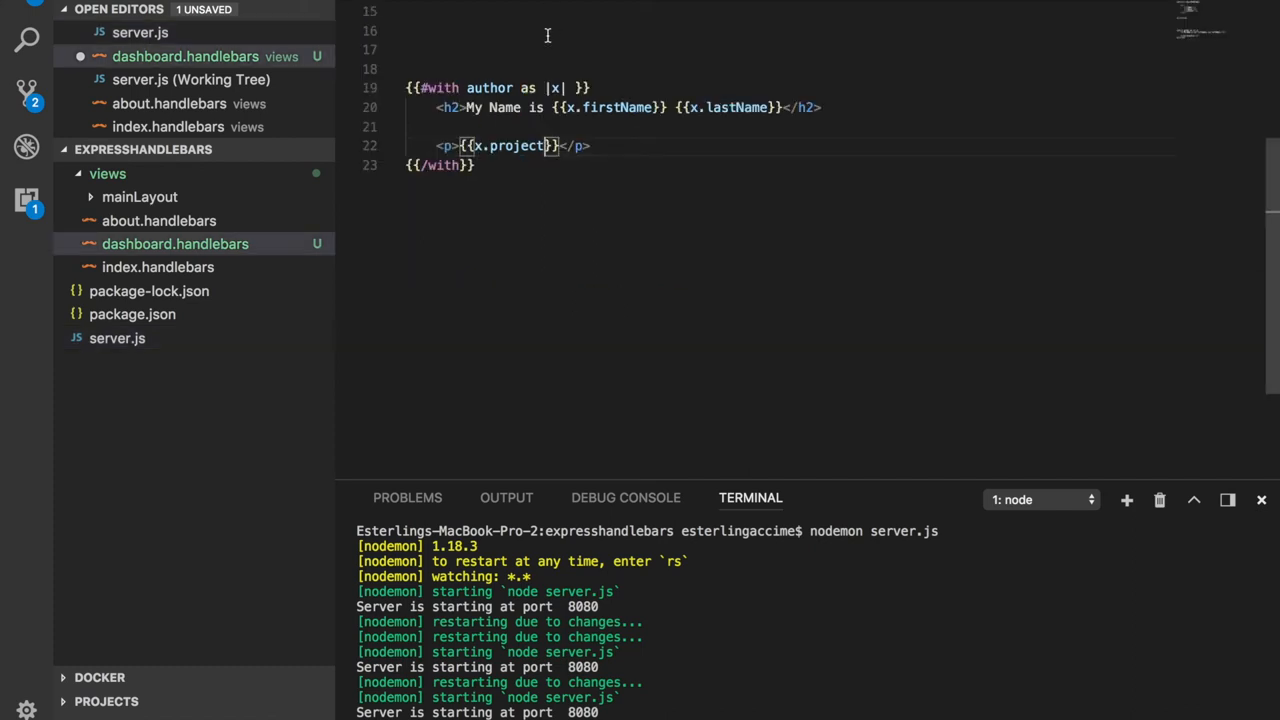
text(.name)
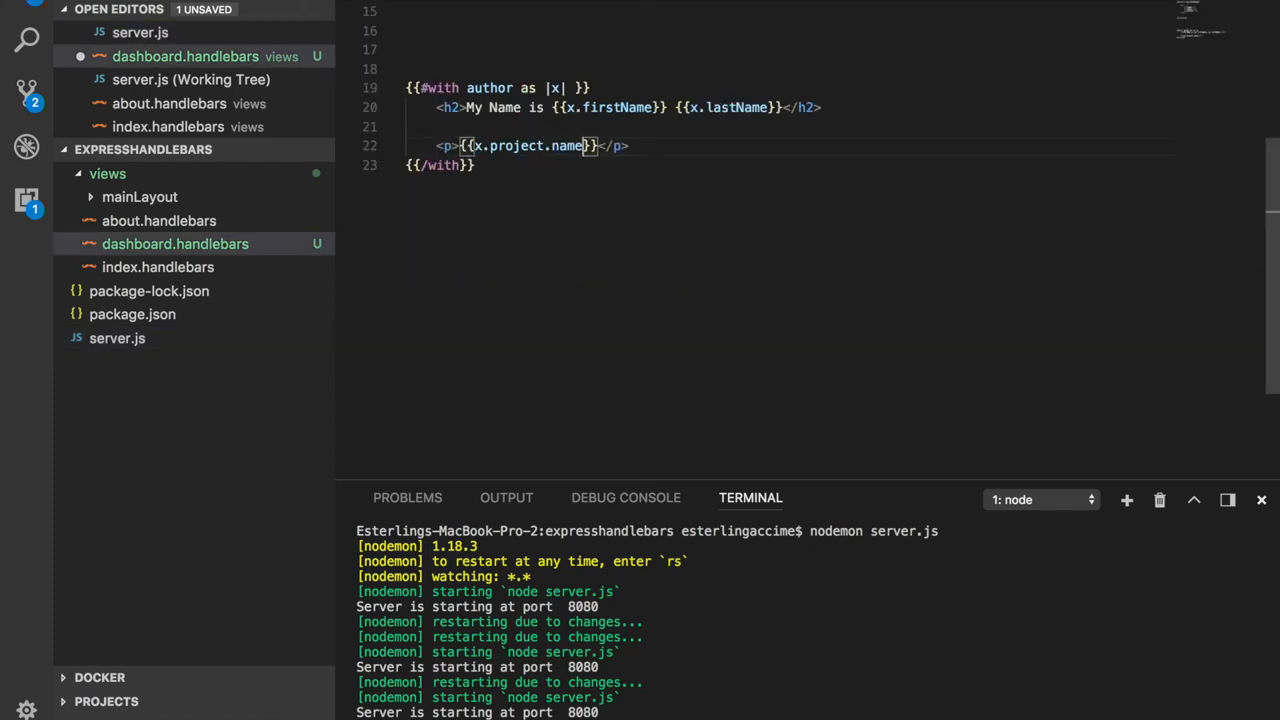
text(Muy)
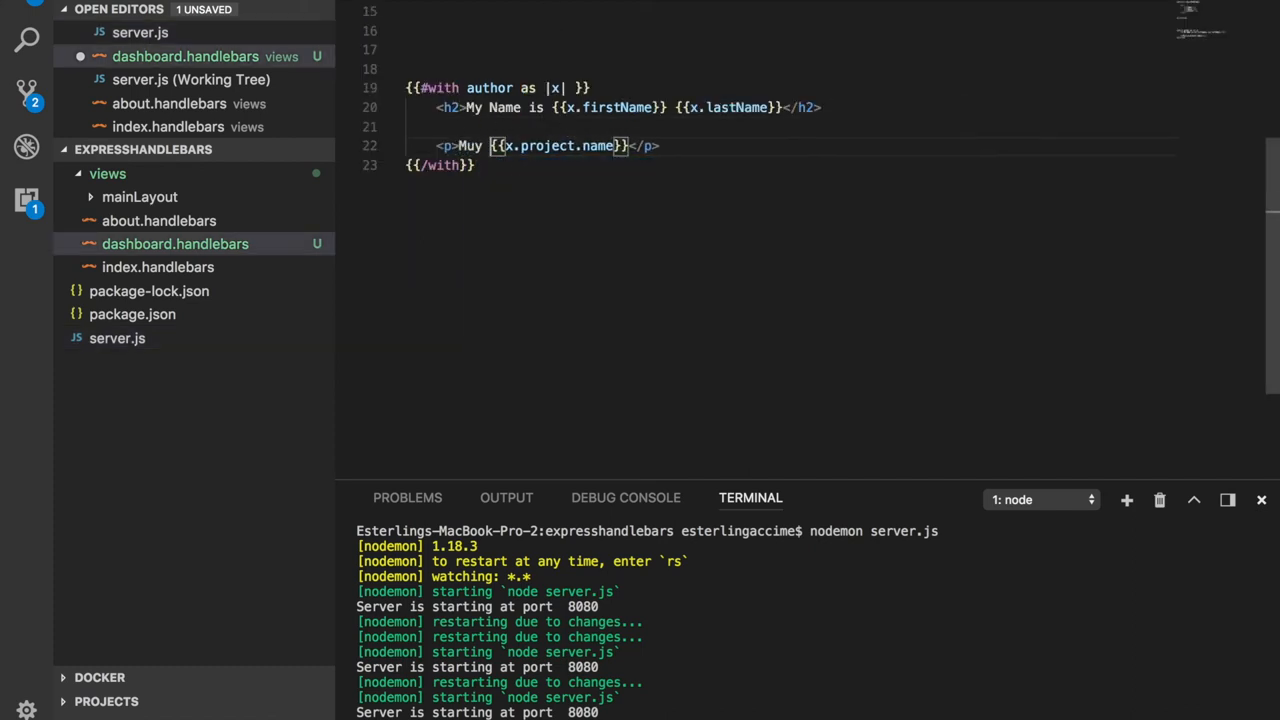
text(My First p)
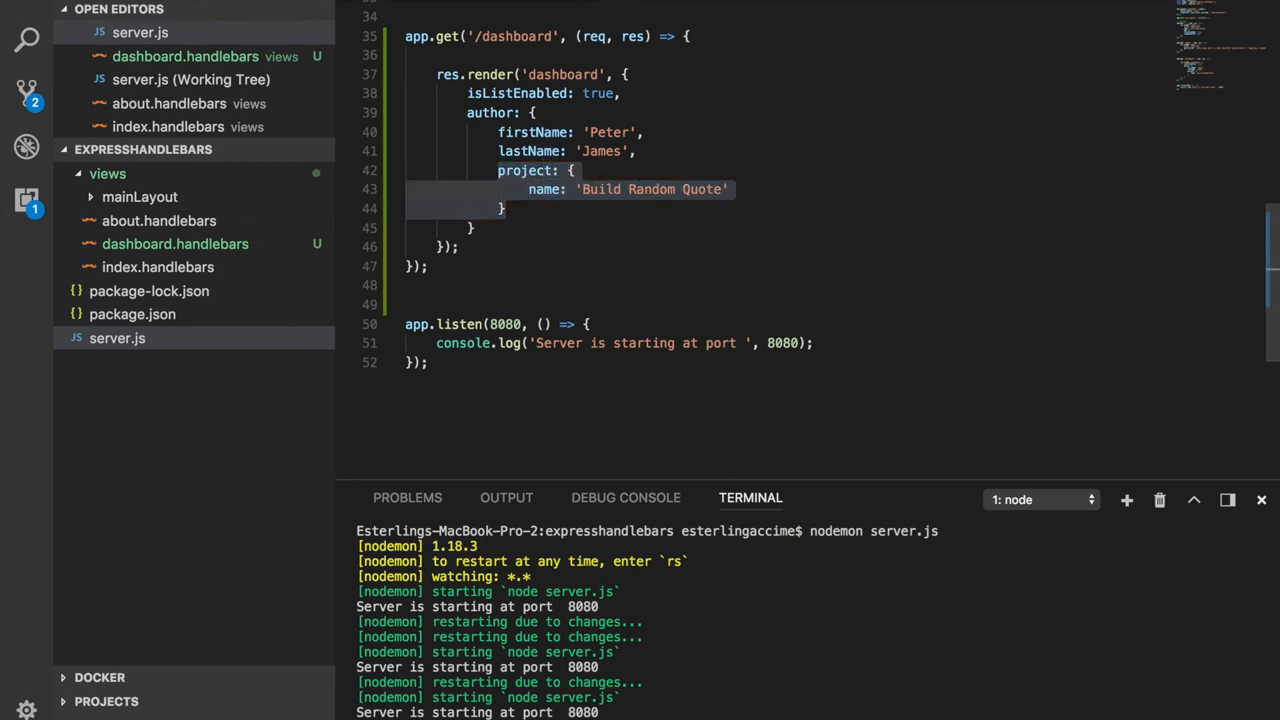
click(175, 243)
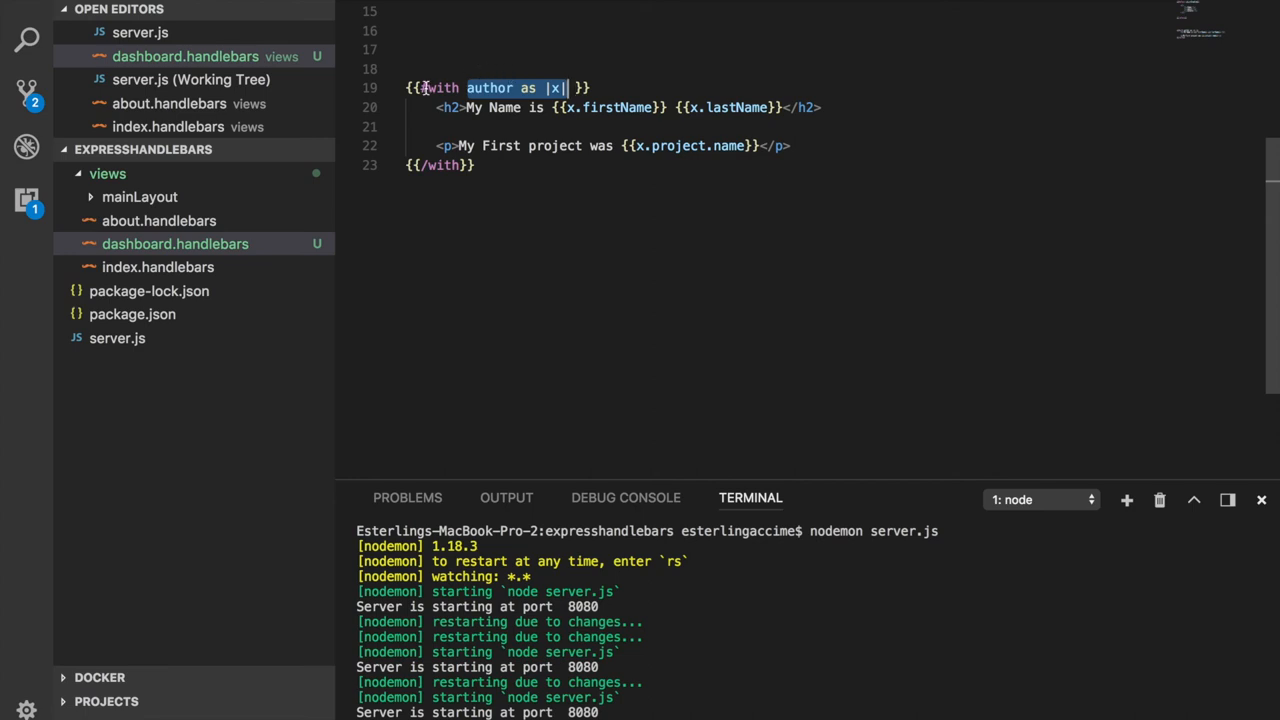
Delete the 'as |x|' alias and the x. prefixes from firstName, lastName and project.name.
click(517, 88)
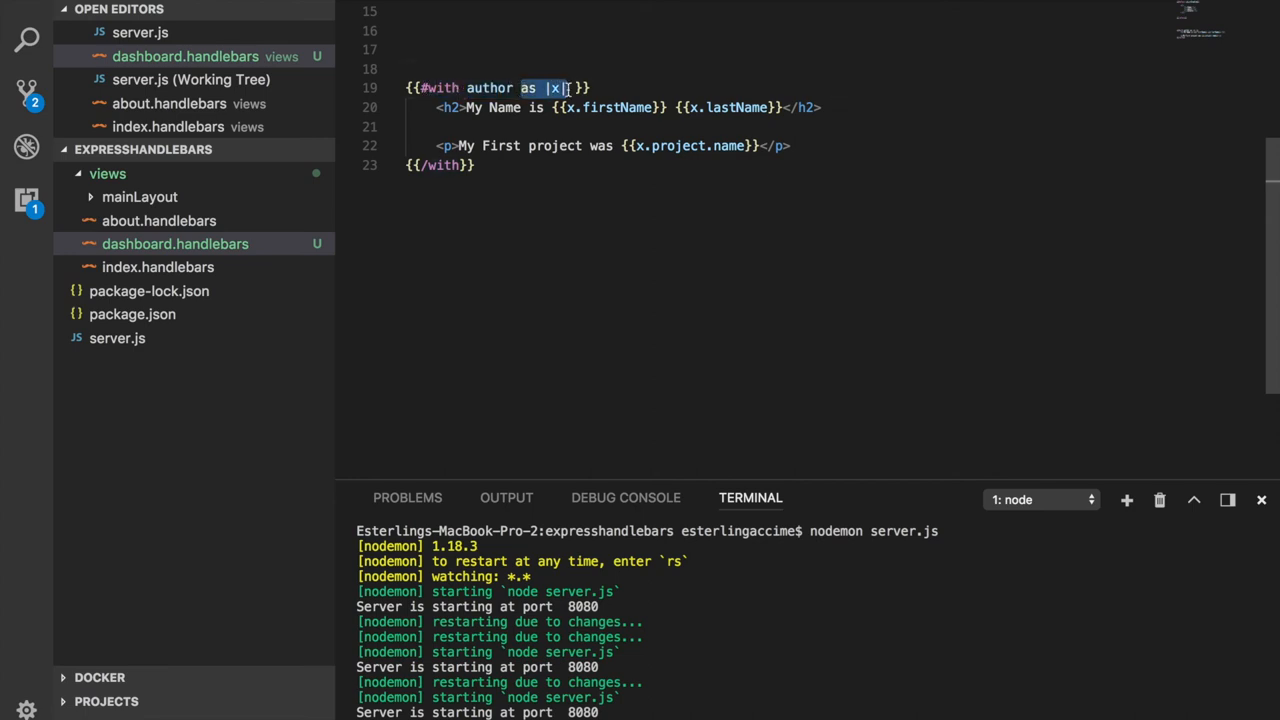
key(Backspace)
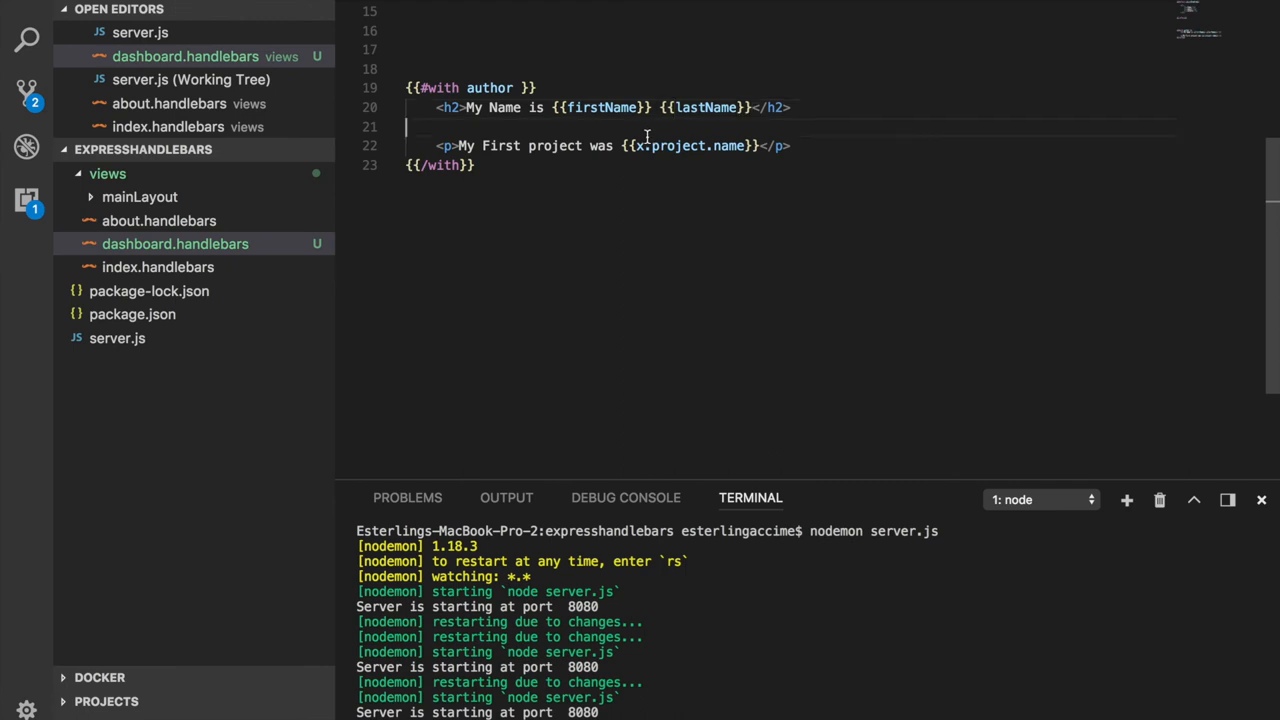
double_click(690, 145)
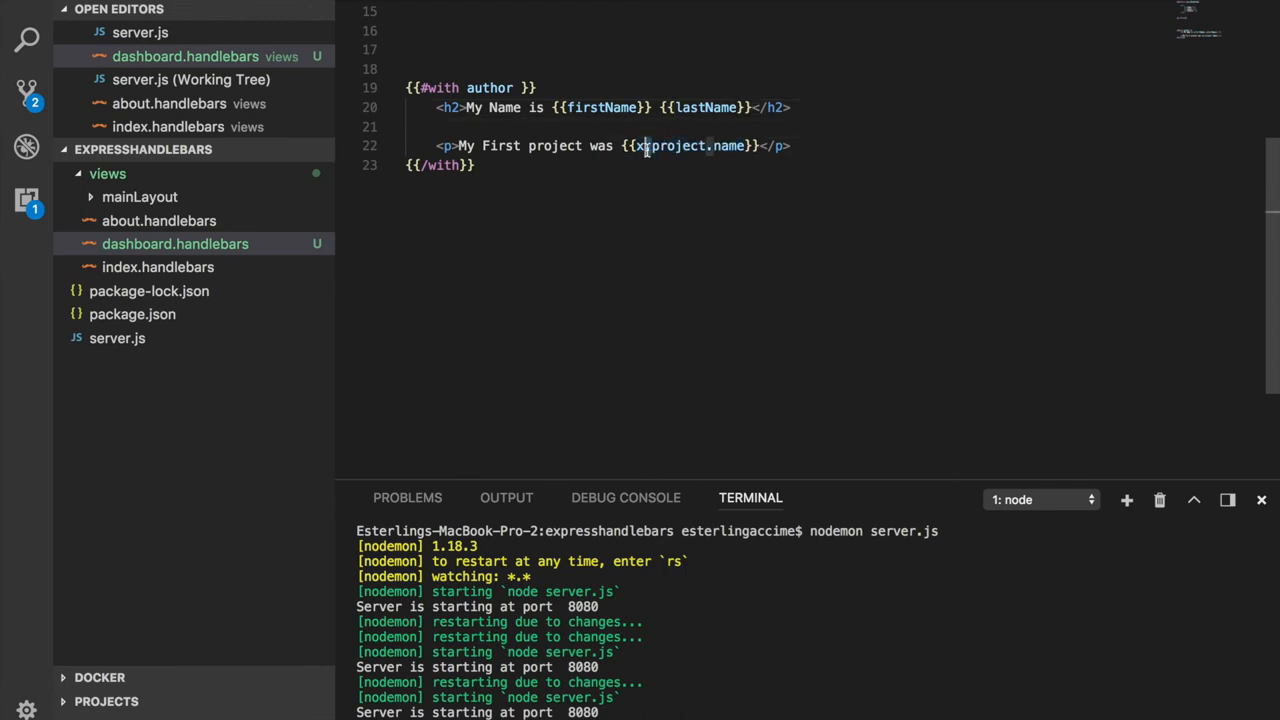
key(Backspace)
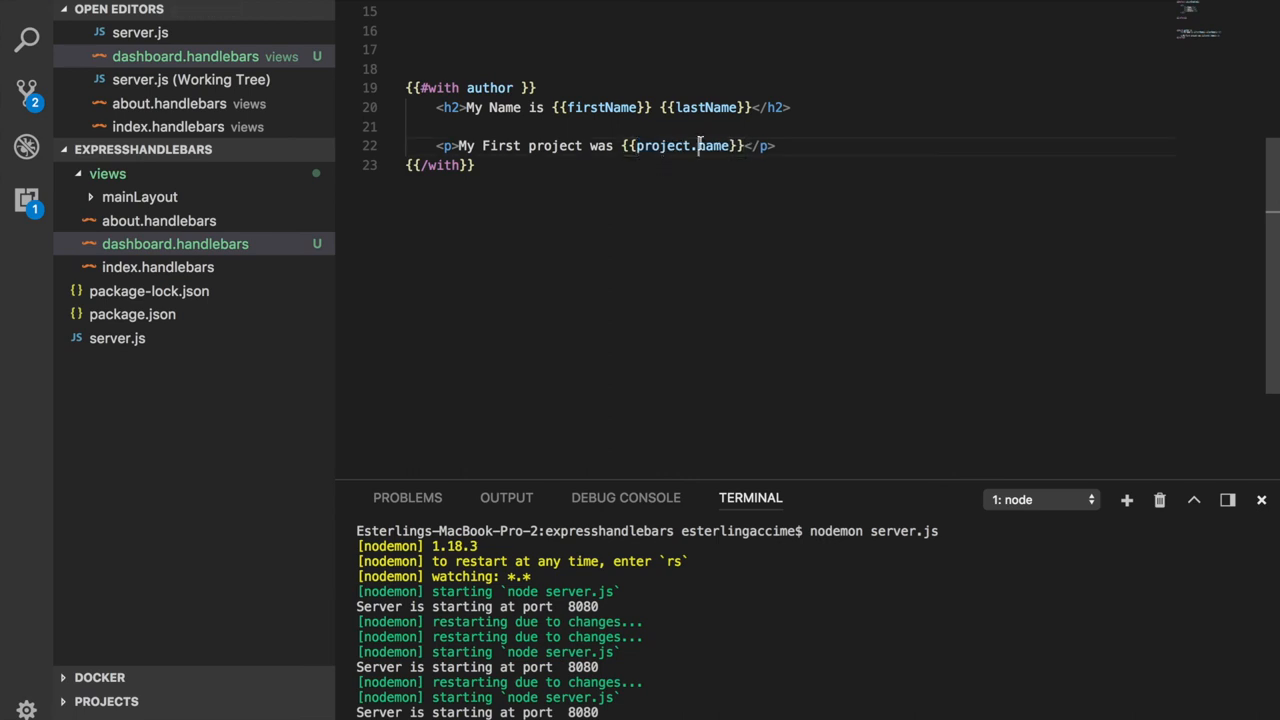
double_click(681, 146)
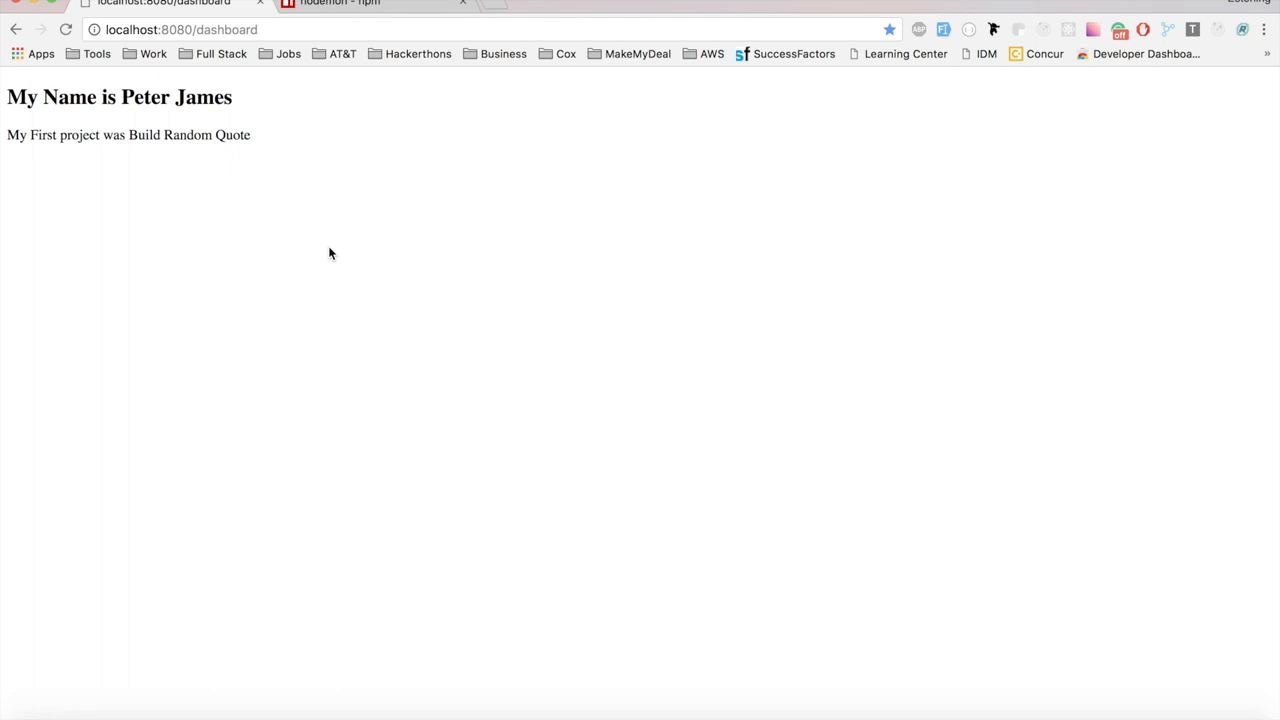
mouse_move(353, 252)
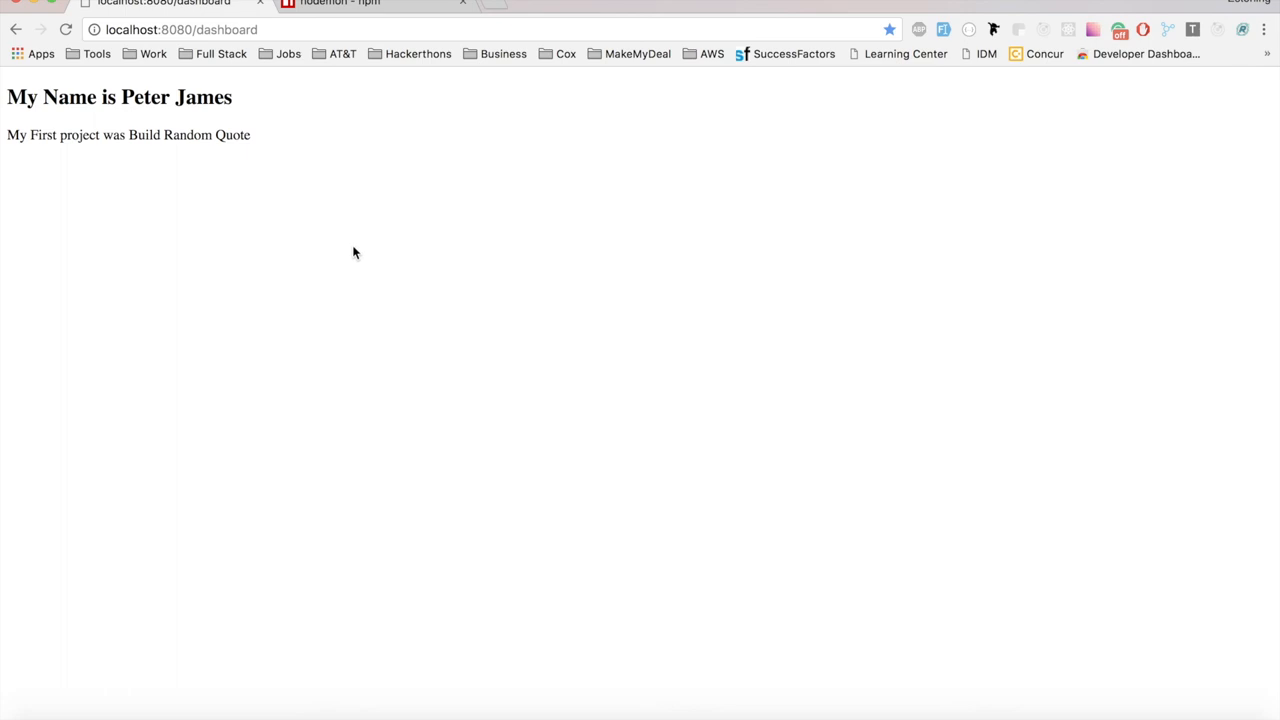
mouse_move(381, 261)
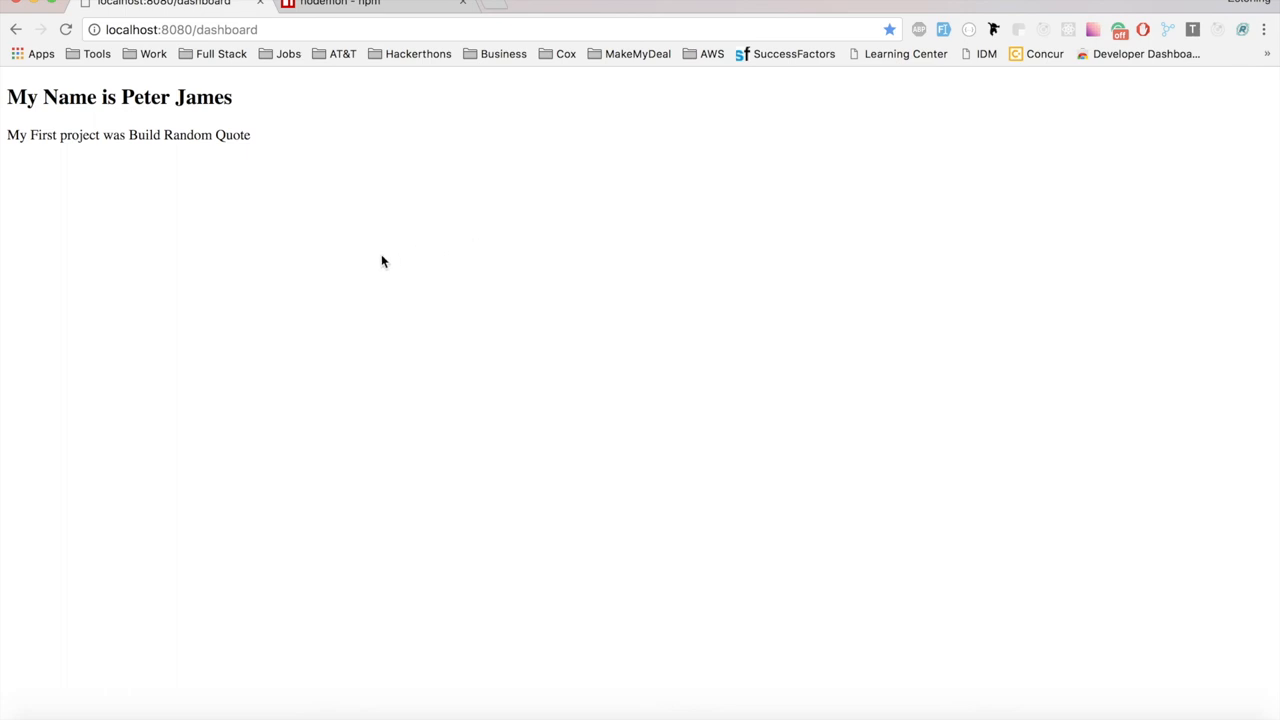